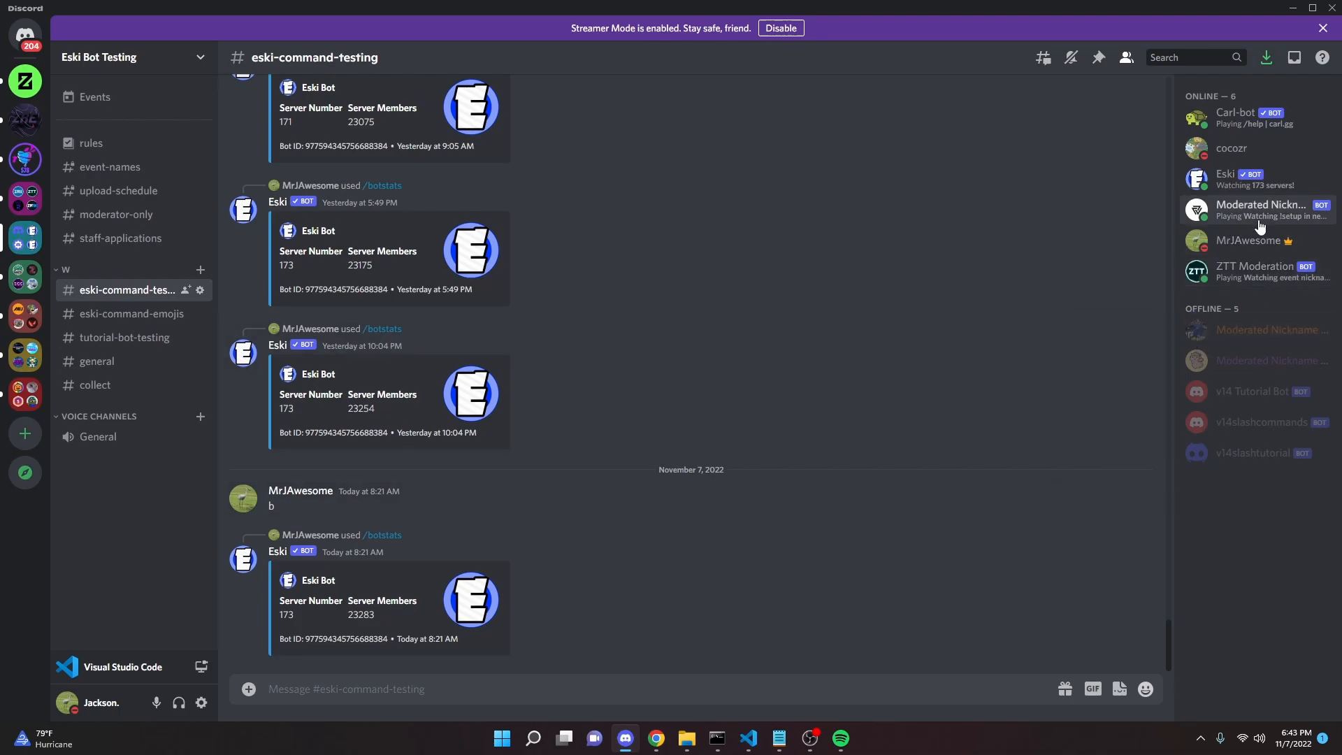
# - Open the Eski bot's profile card from the Discord member list
pyautogui.click(1224, 178)
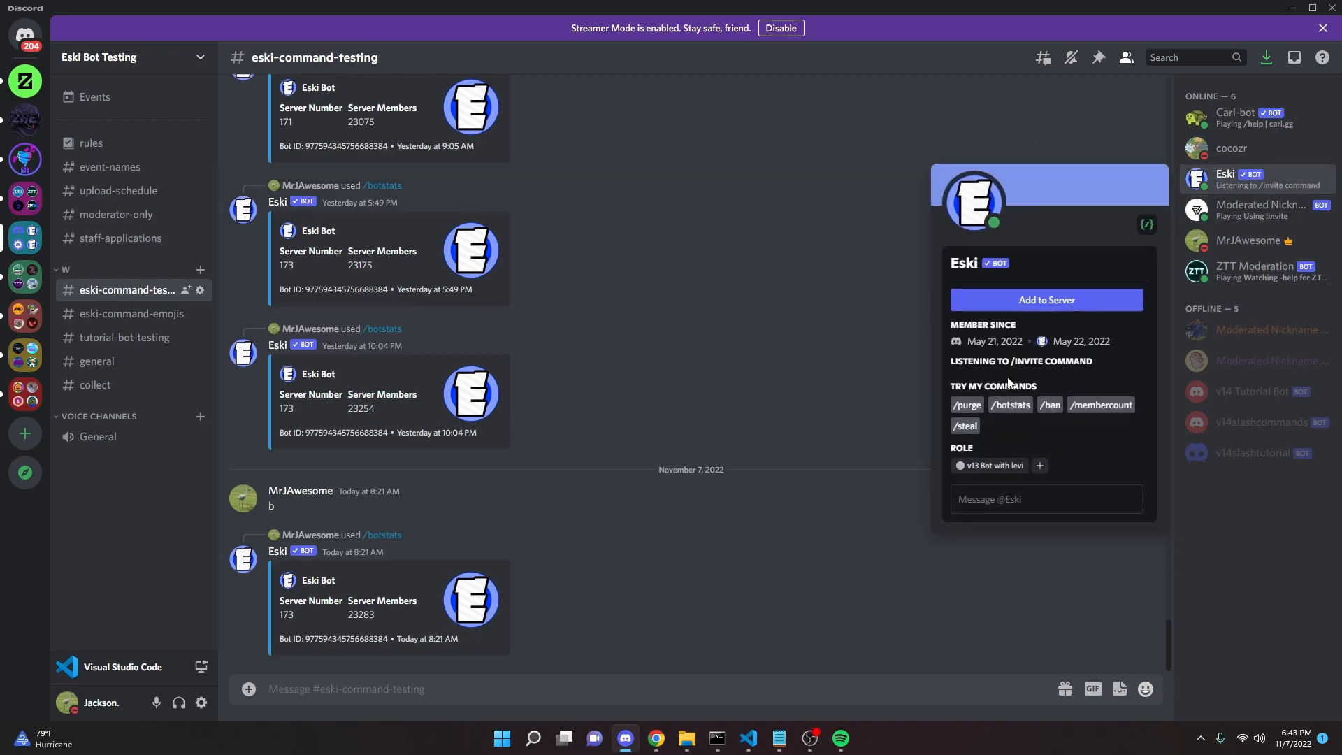
pyautogui.moveTo(1042, 342)
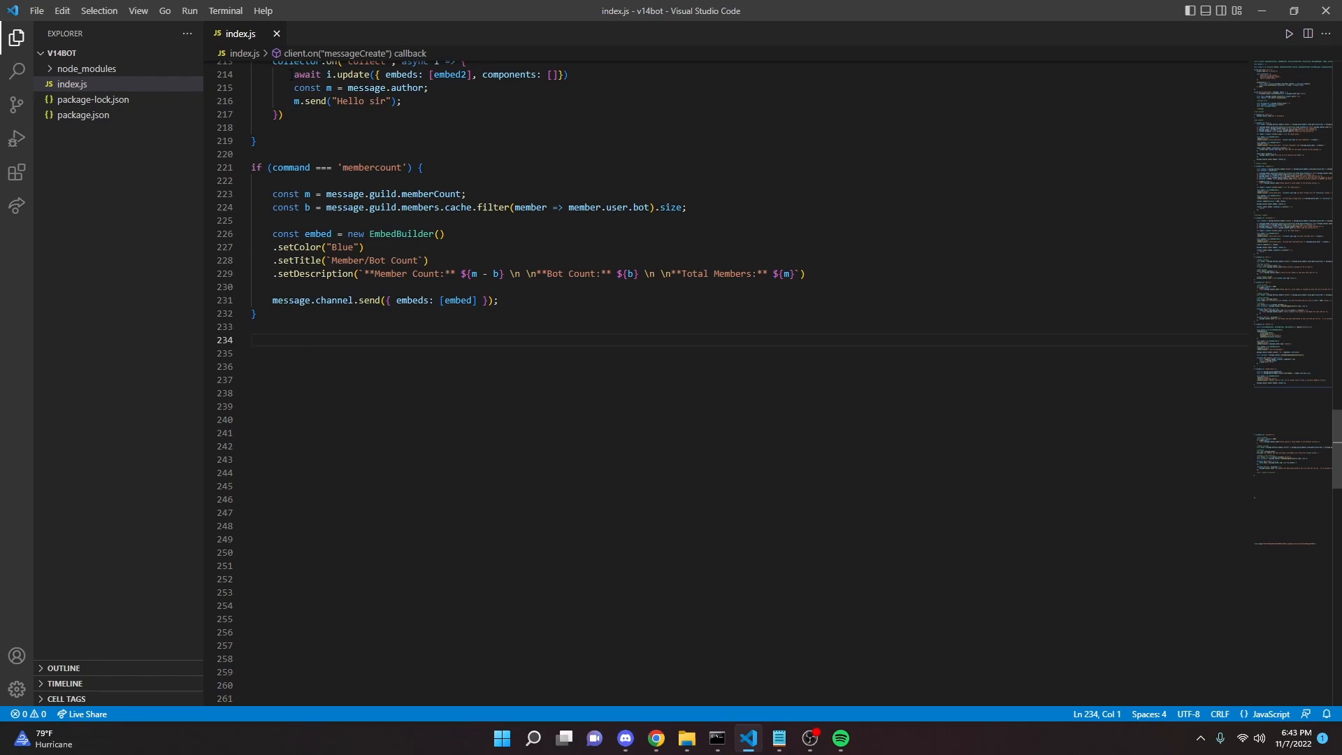
pyautogui.moveTo(523, 207)
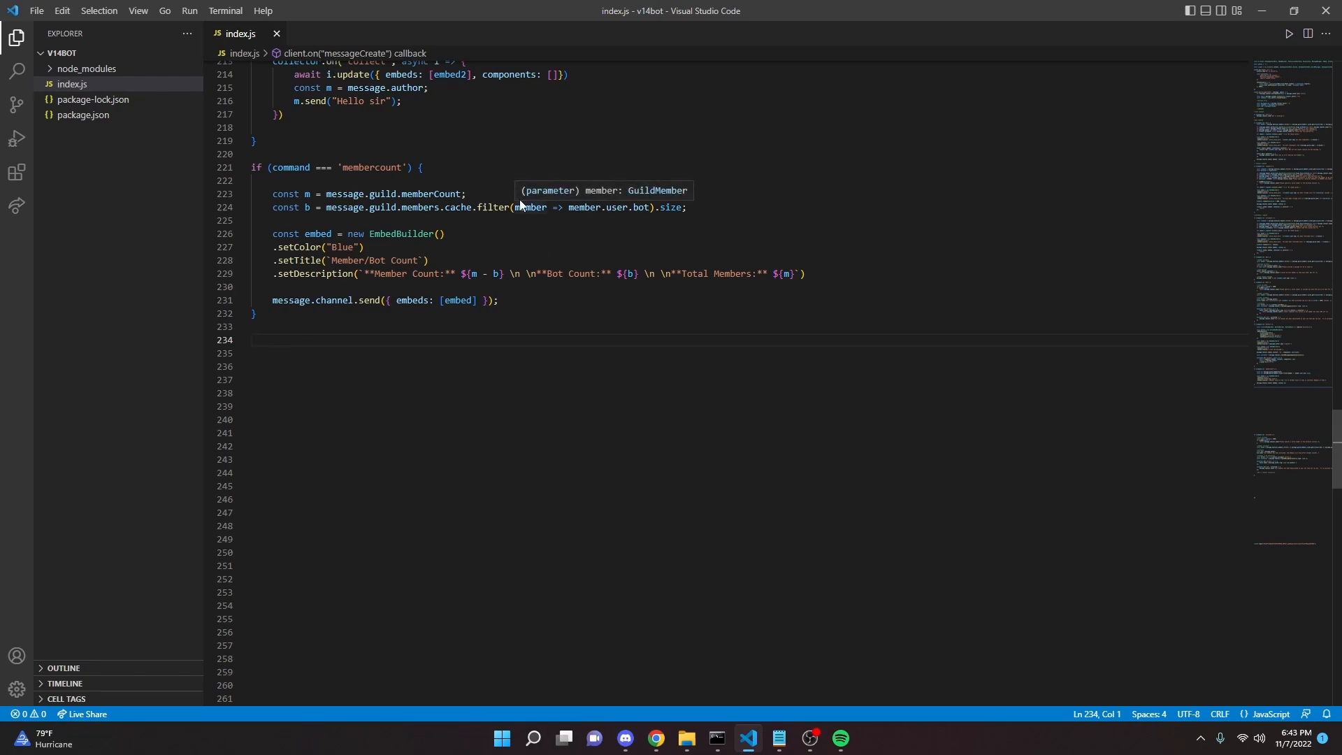
pyautogui.moveTo(360, 355)
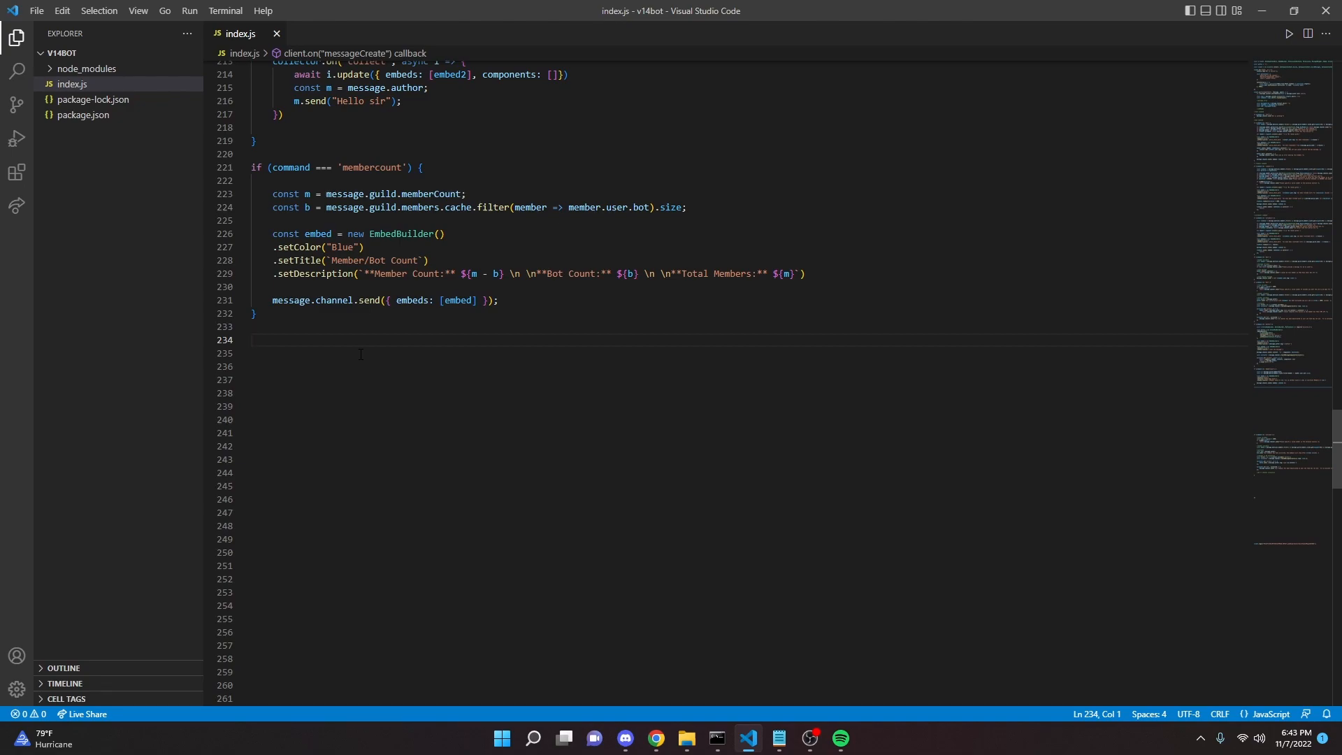
# - Add an if (command === 'unban') block declaring const member = args[0]
pyautogui.write('if (coim')
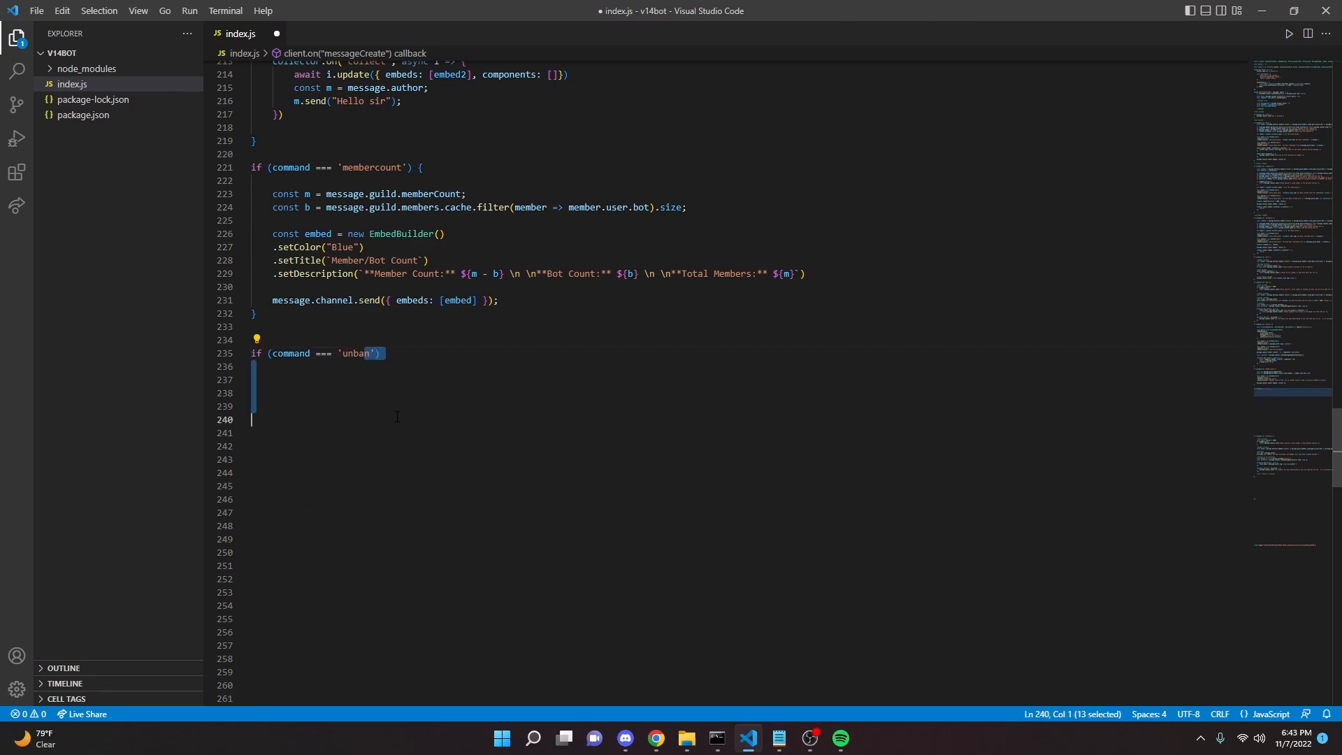
pyautogui.write('{')
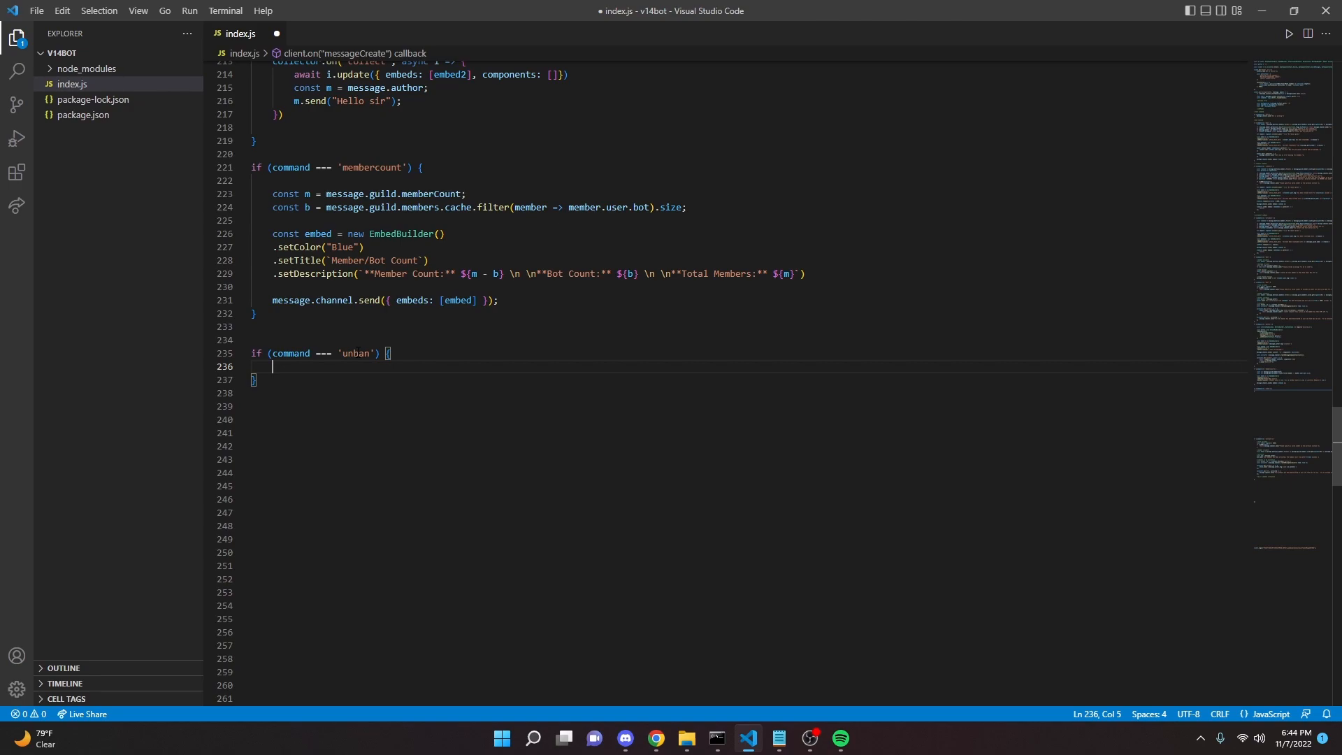
pyautogui.write('c')
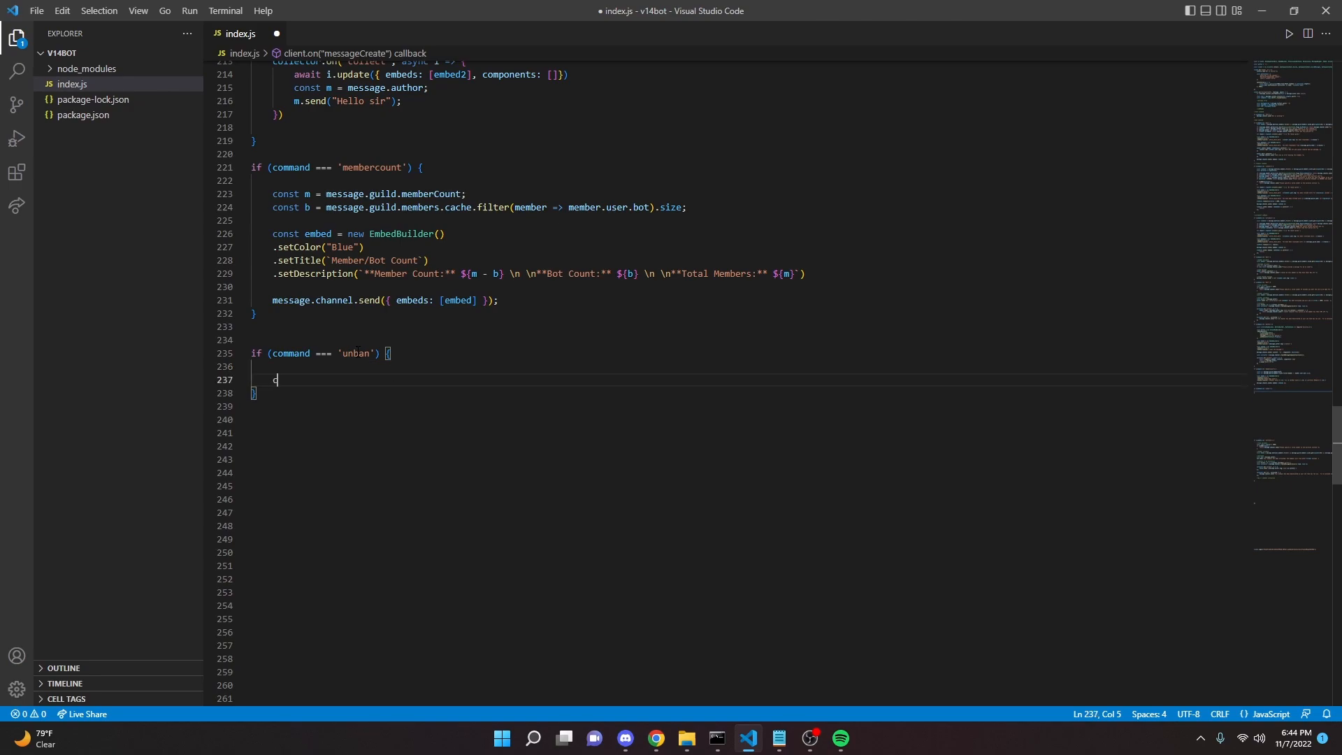
pyautogui.write('onst member = arg')
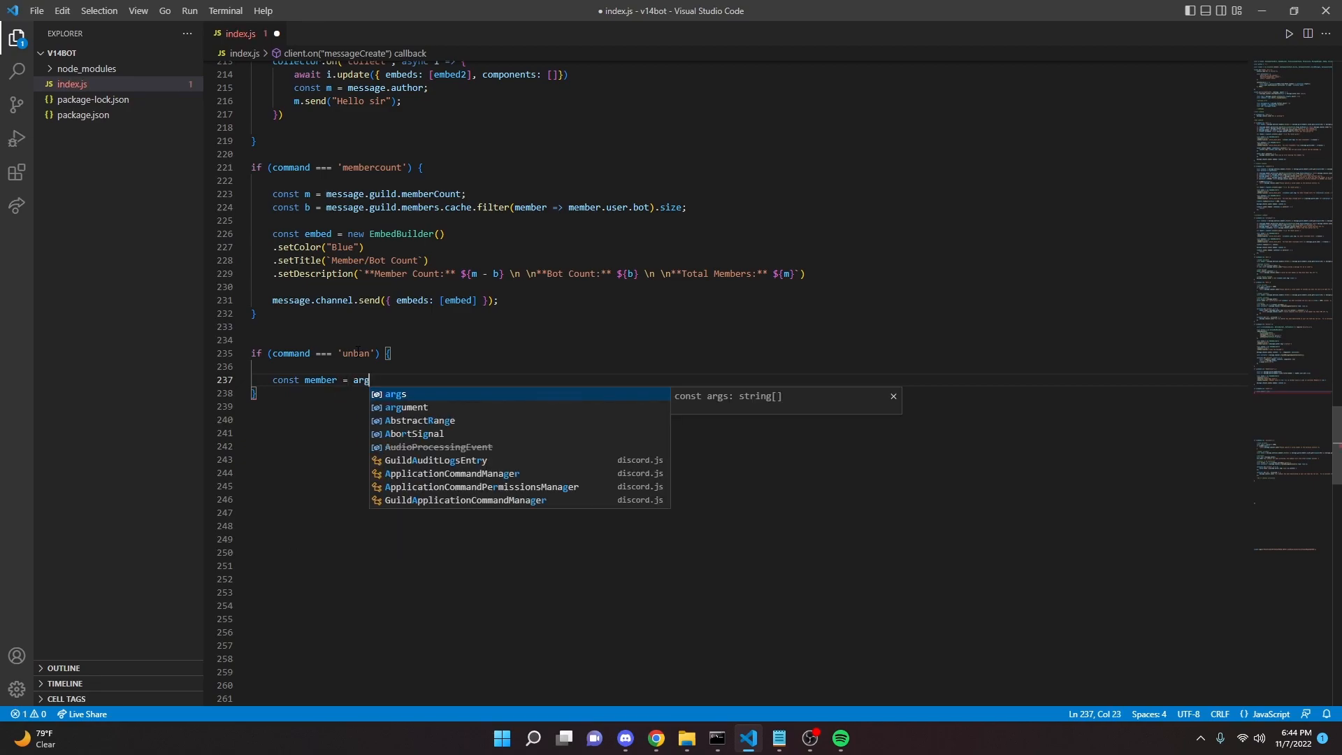
pyautogui.write('s[0];')
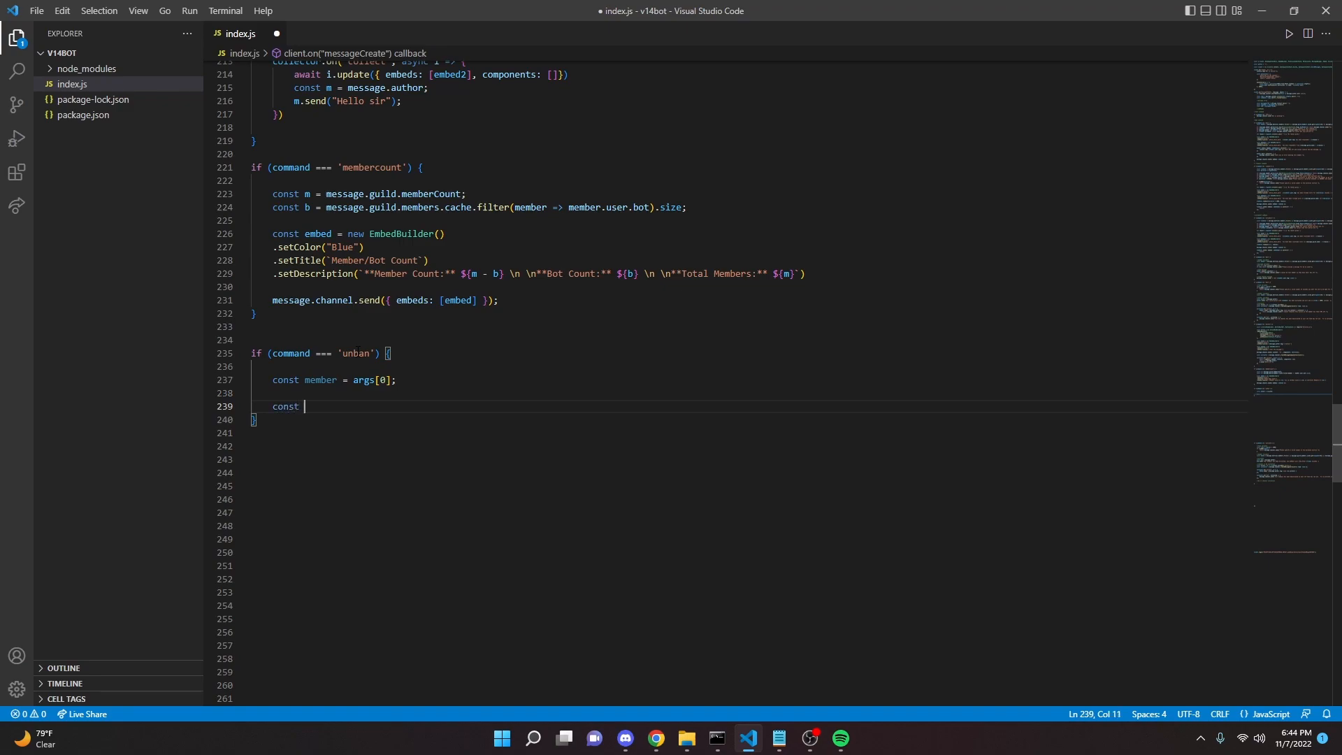
# - Build a blue EmbedBuilder describing ${member} as unbanned with a white check mark
pyautogui.write('embed = new EmbedBuilder(')
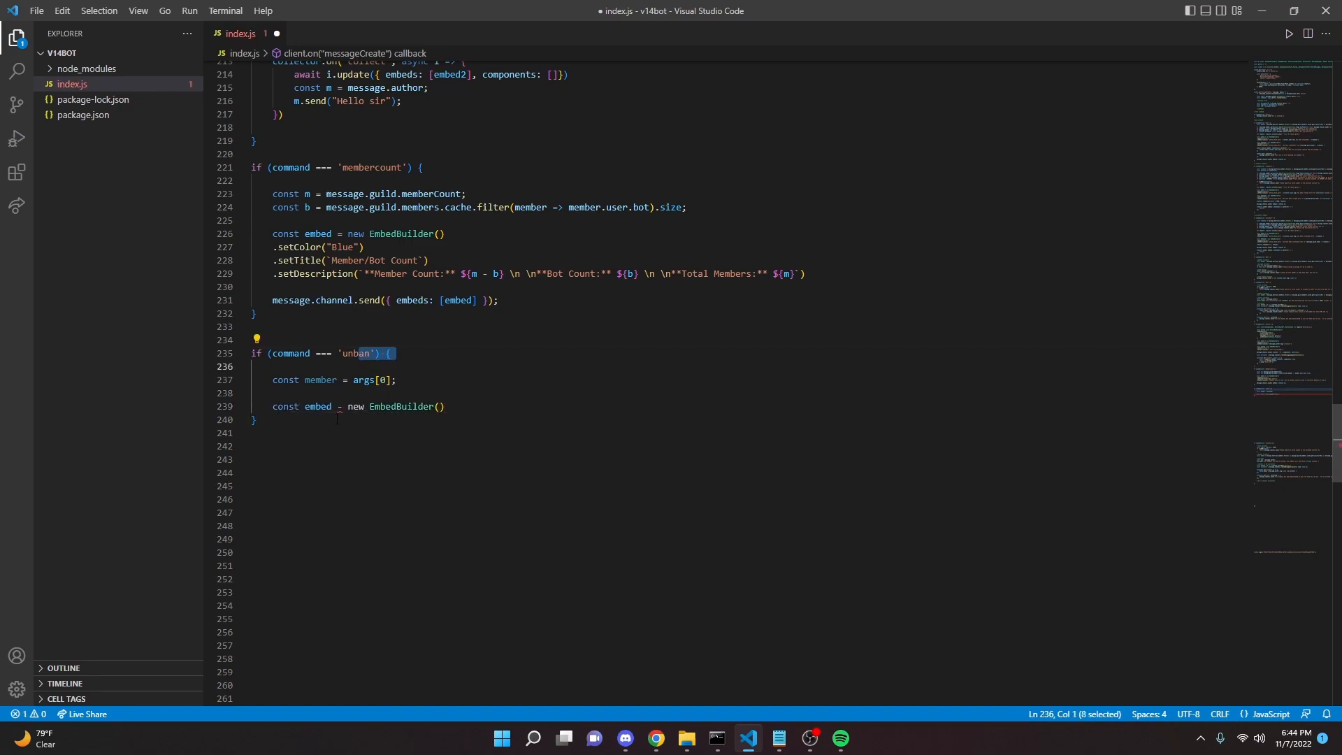
pyautogui.click(339, 406)
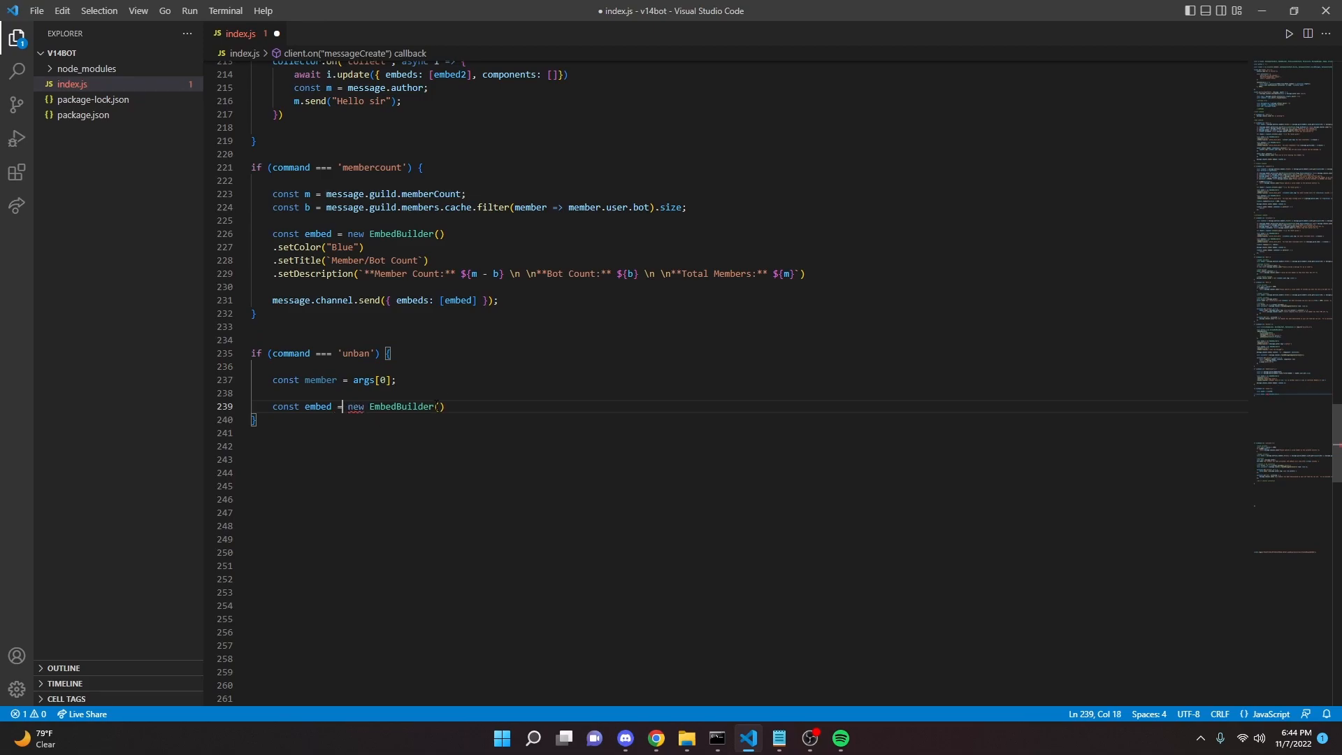
pyautogui.write('.setDescription(`')
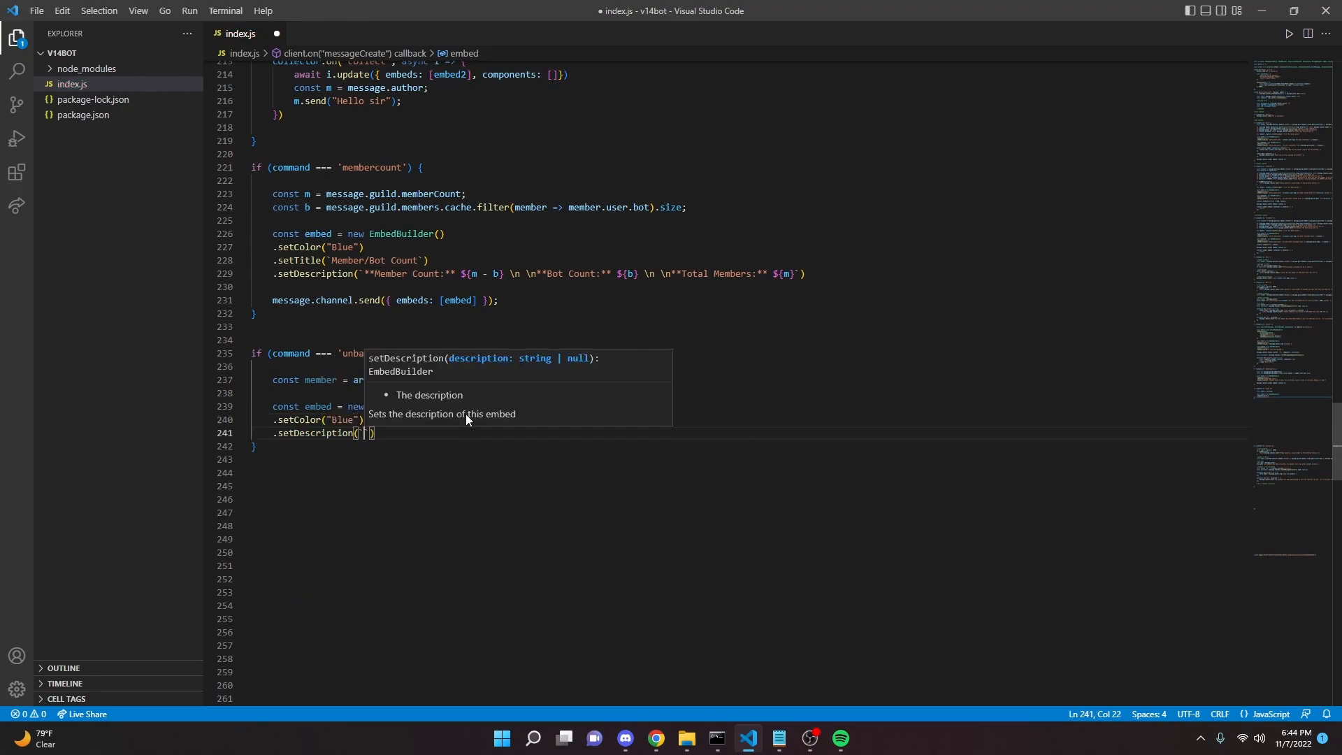
pyautogui.write(':white_check_mark:')
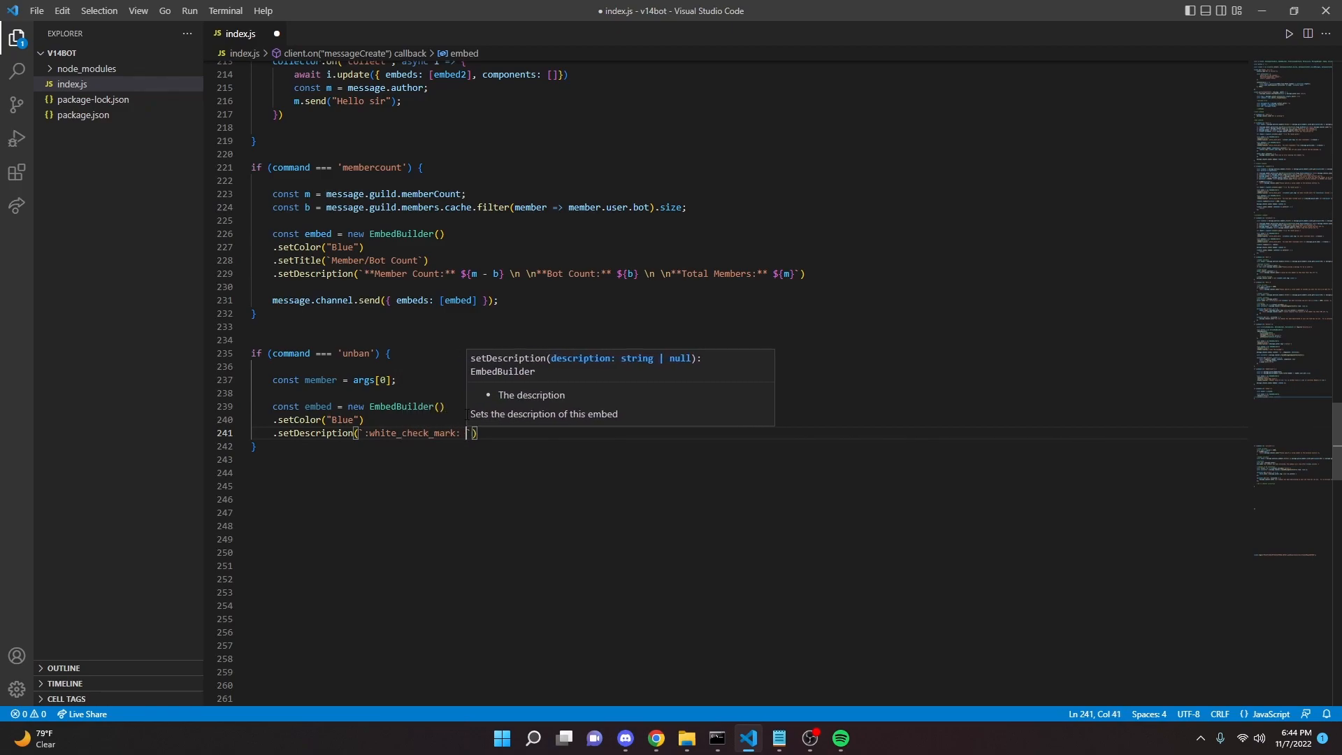
pyautogui.write('<')
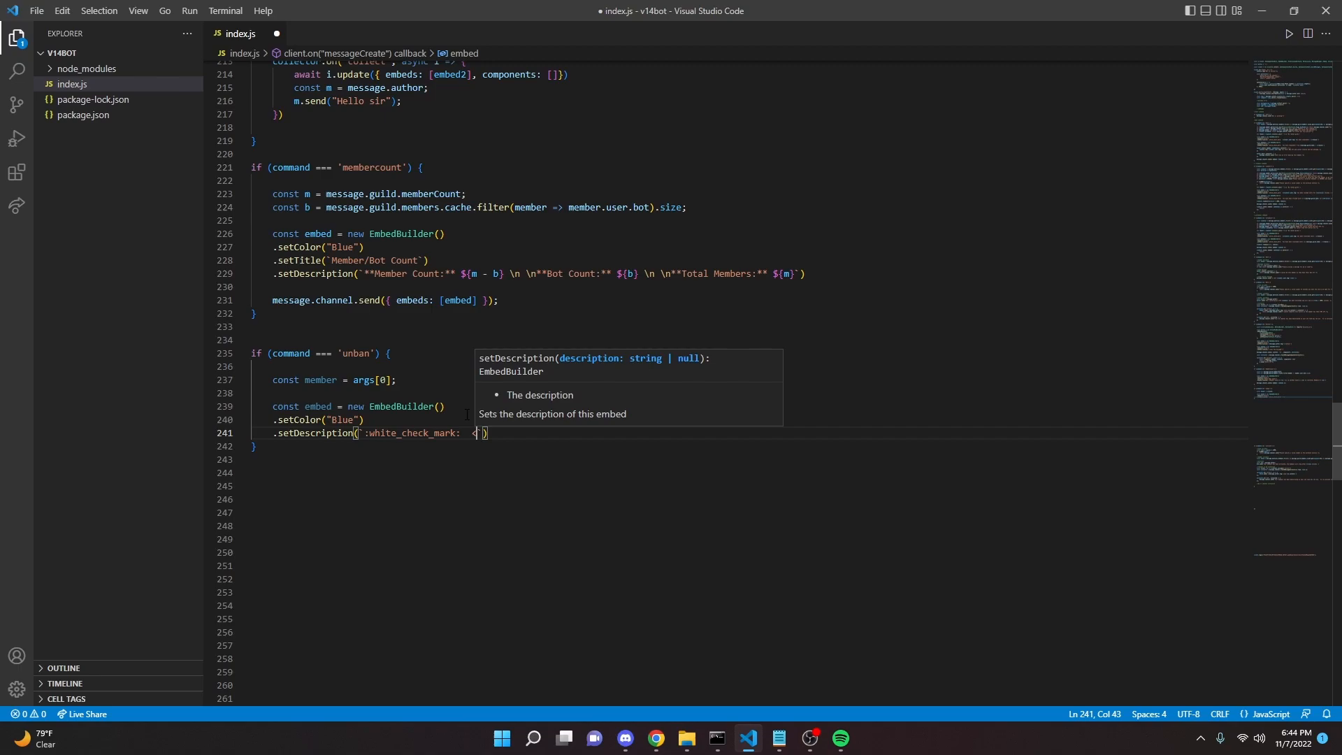
pyautogui.write('${member}>')
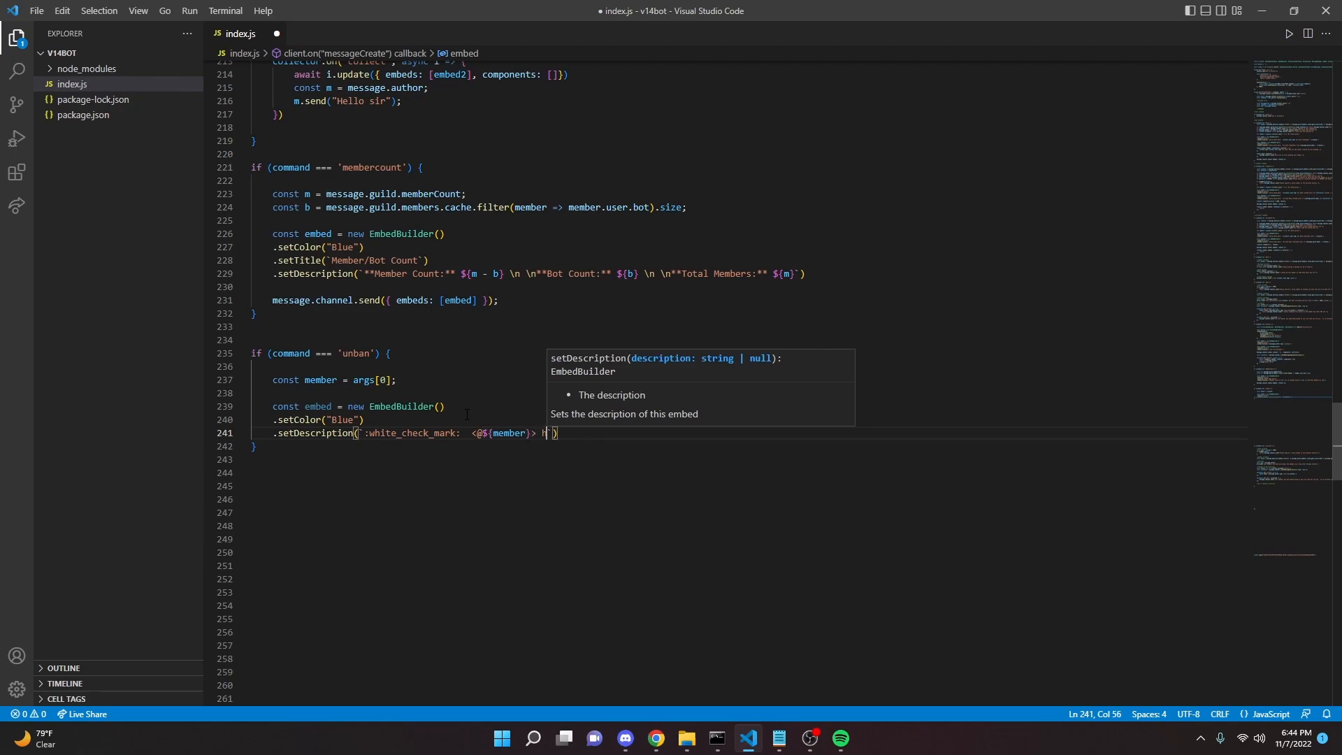
pyautogui.write('has been **unbanned**')
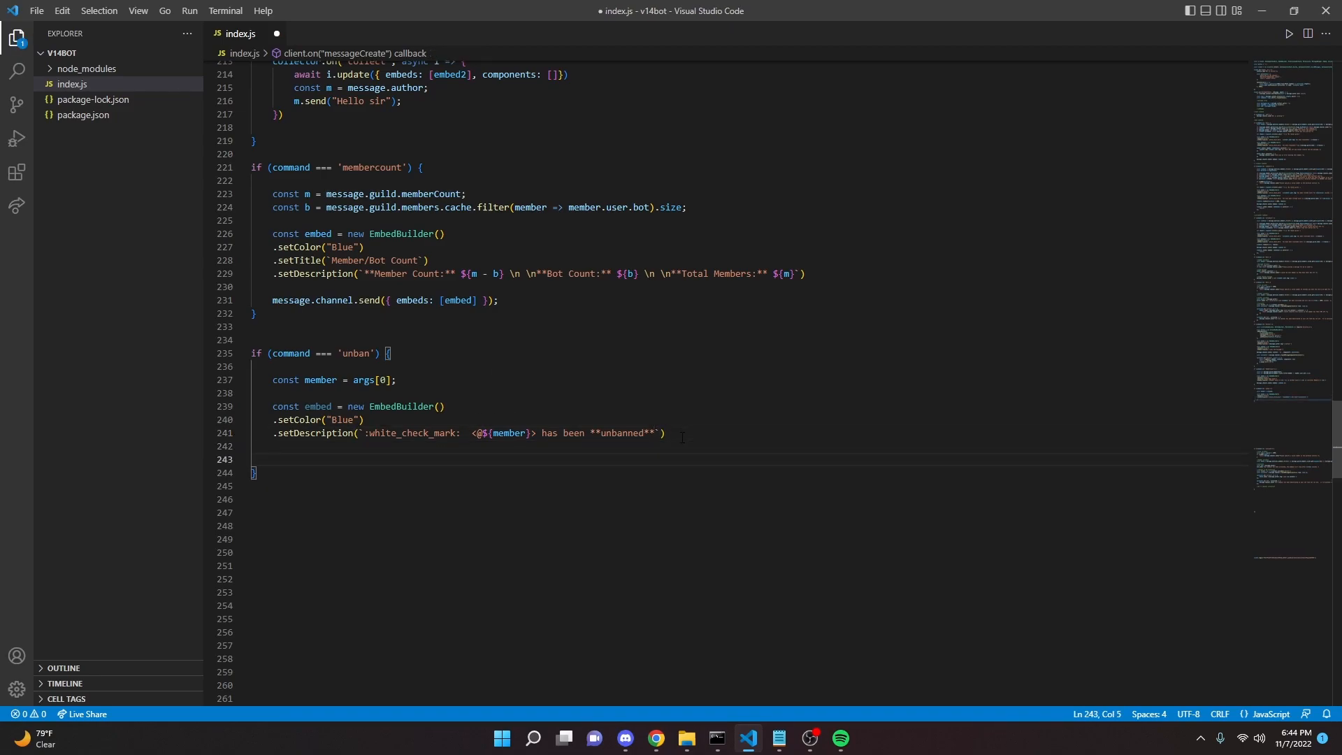
pyautogui.write('message.guild.bans.fetch(')
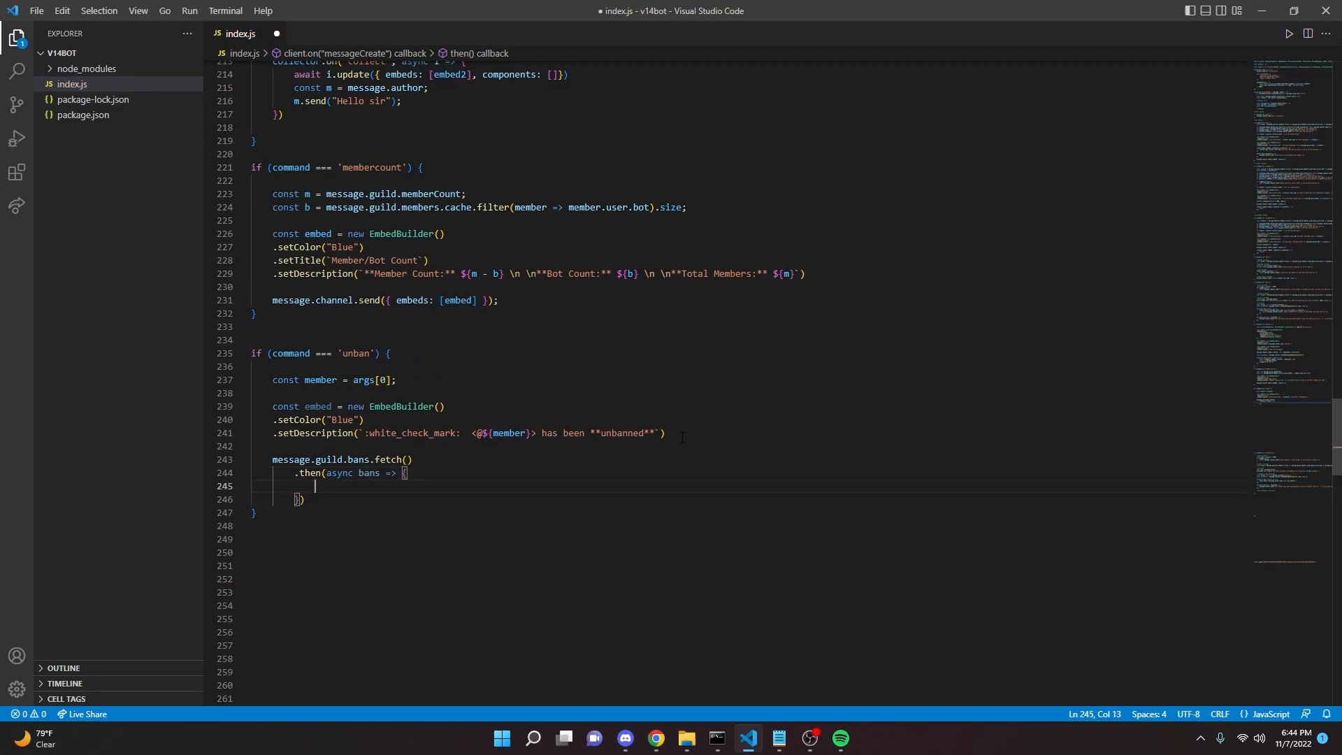
# - Return 'There is no one banned from this server.' when bans.size equals 0
pyautogui.write('if (bans.siz')
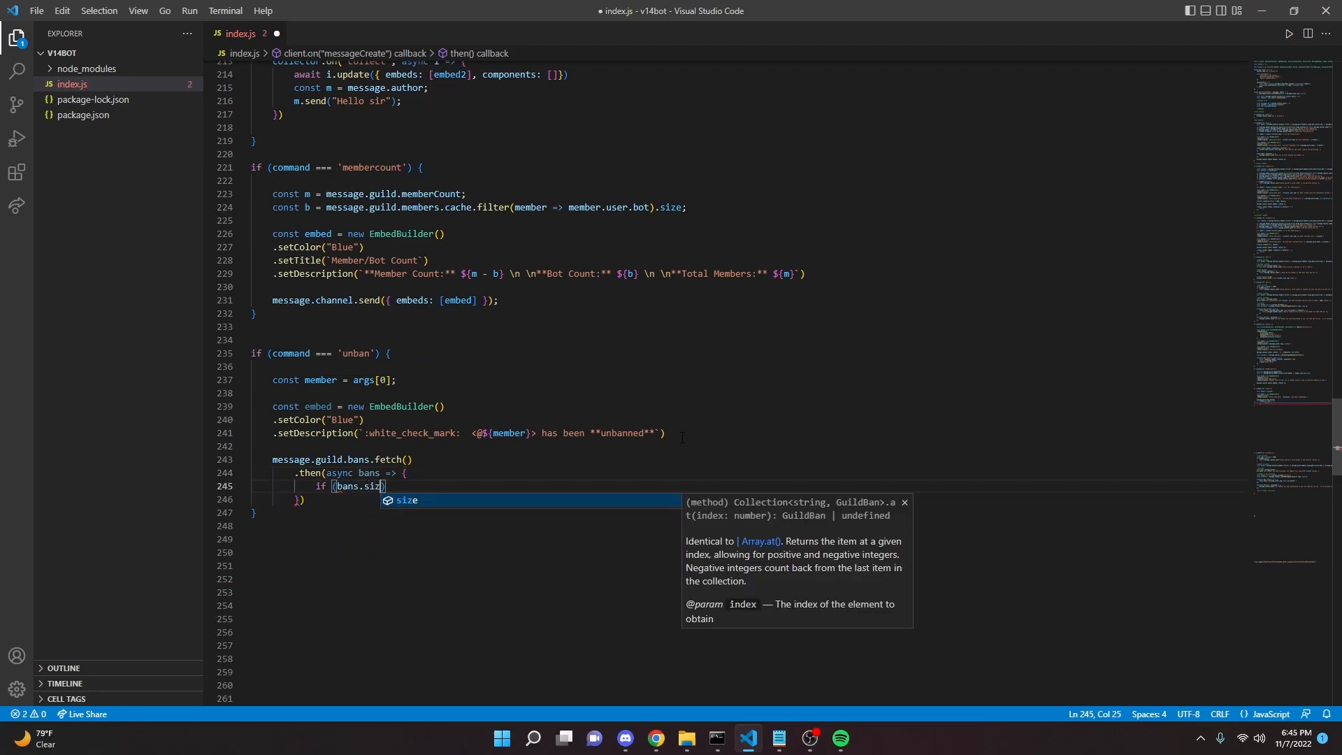
pyautogui.write('== 0')
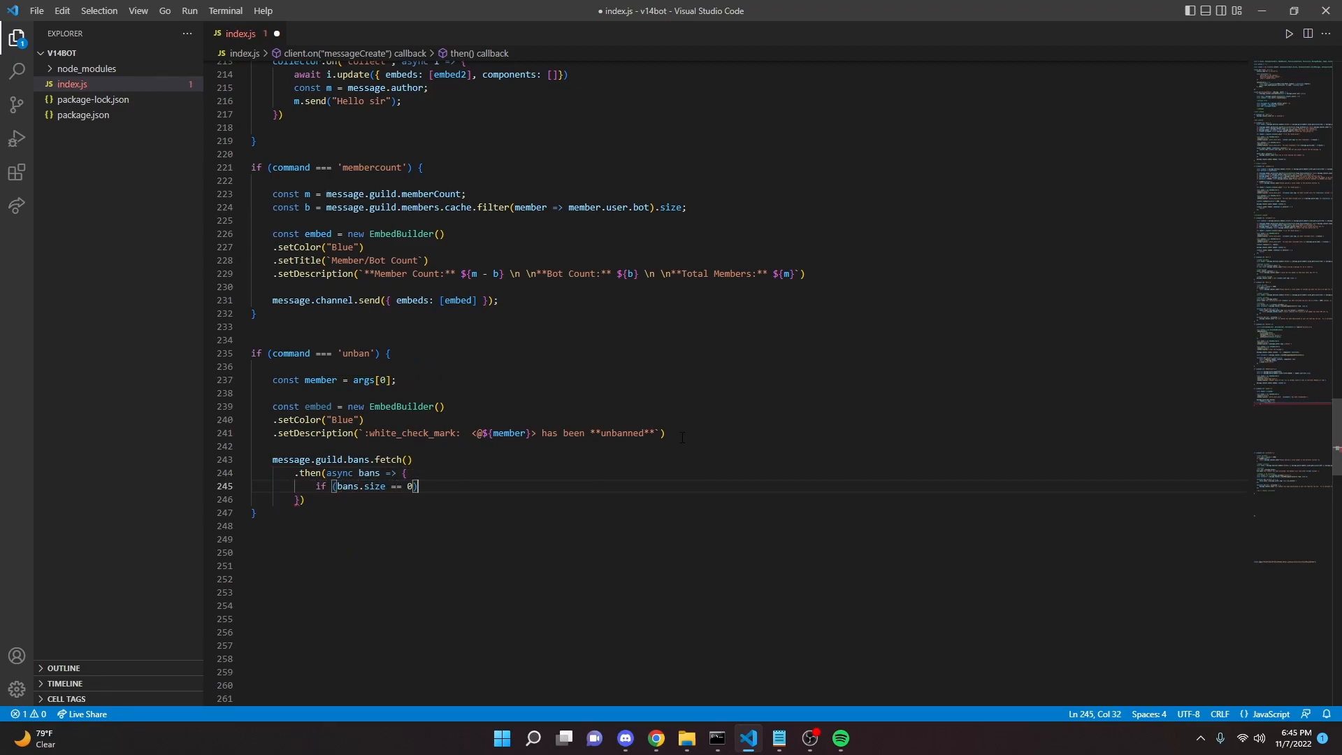
pyautogui.write('returnj mess')
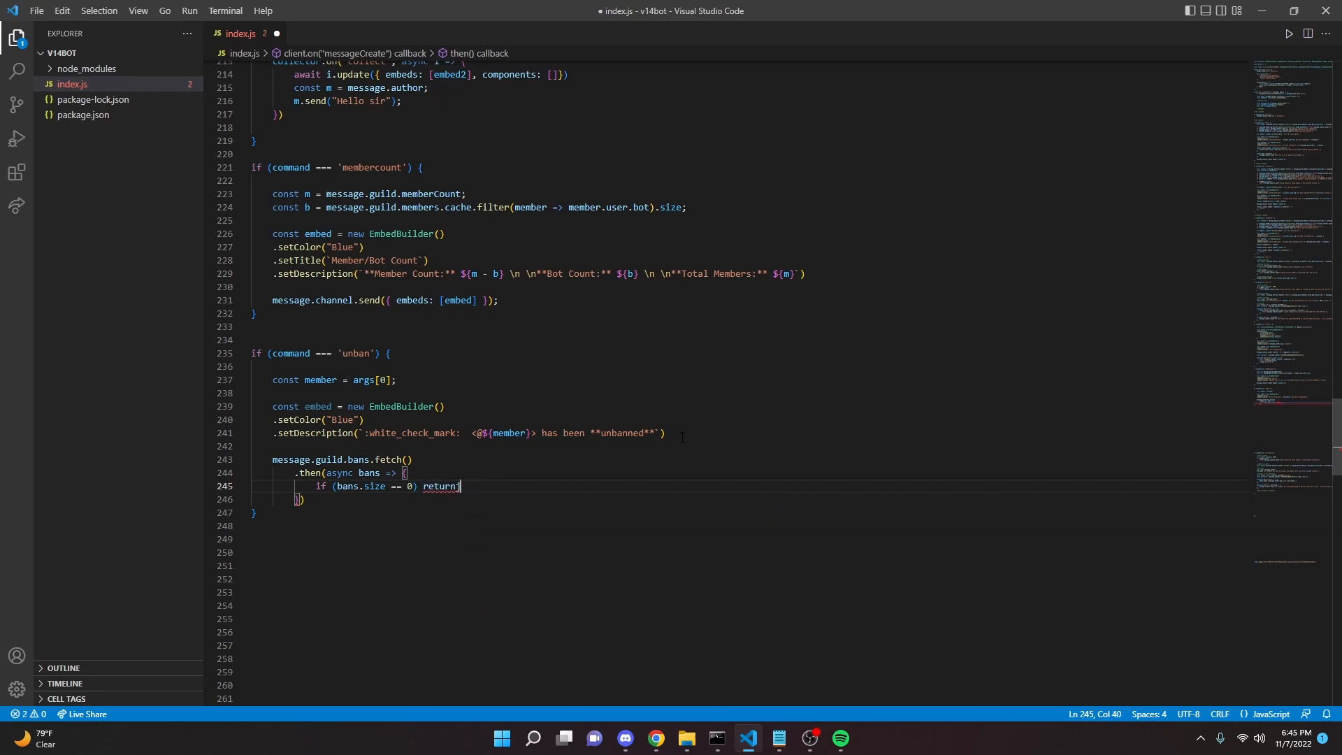
pyautogui.write('message.channel.send(`Th')
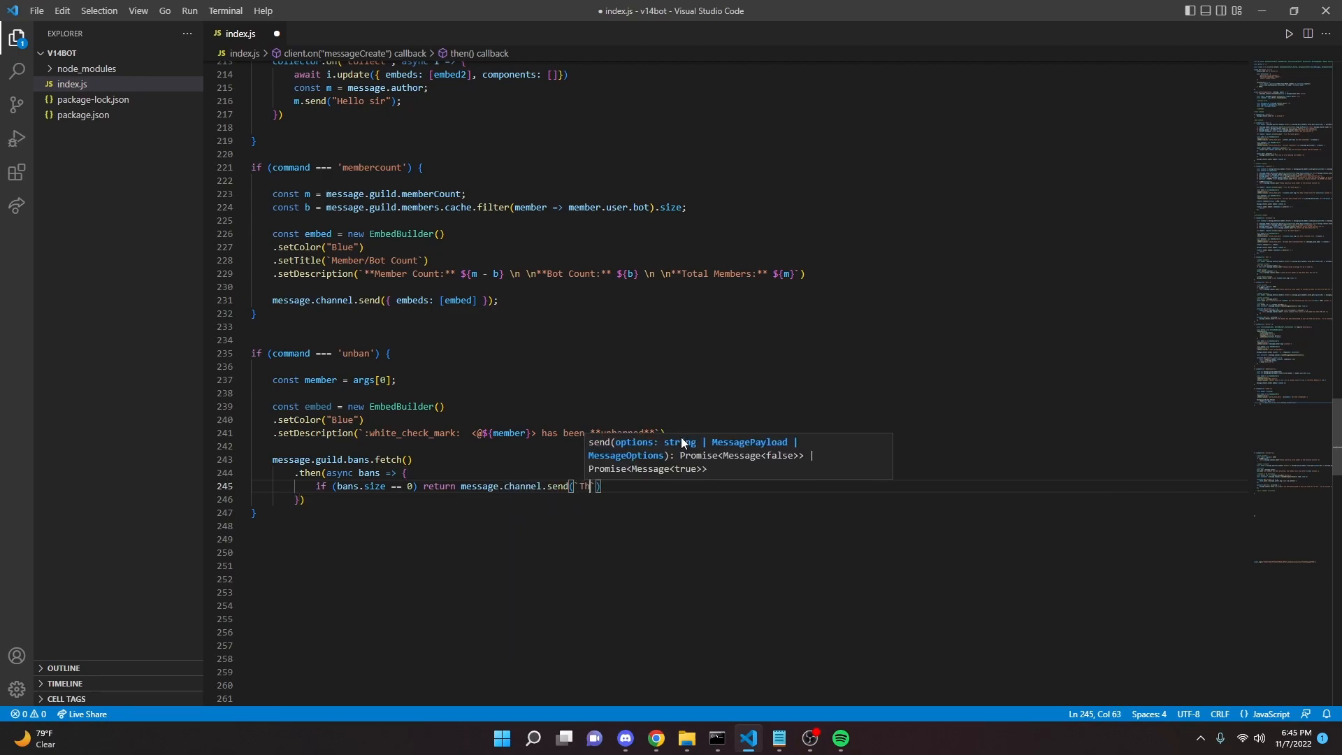
pyautogui.write('There is no one banned from this server.')
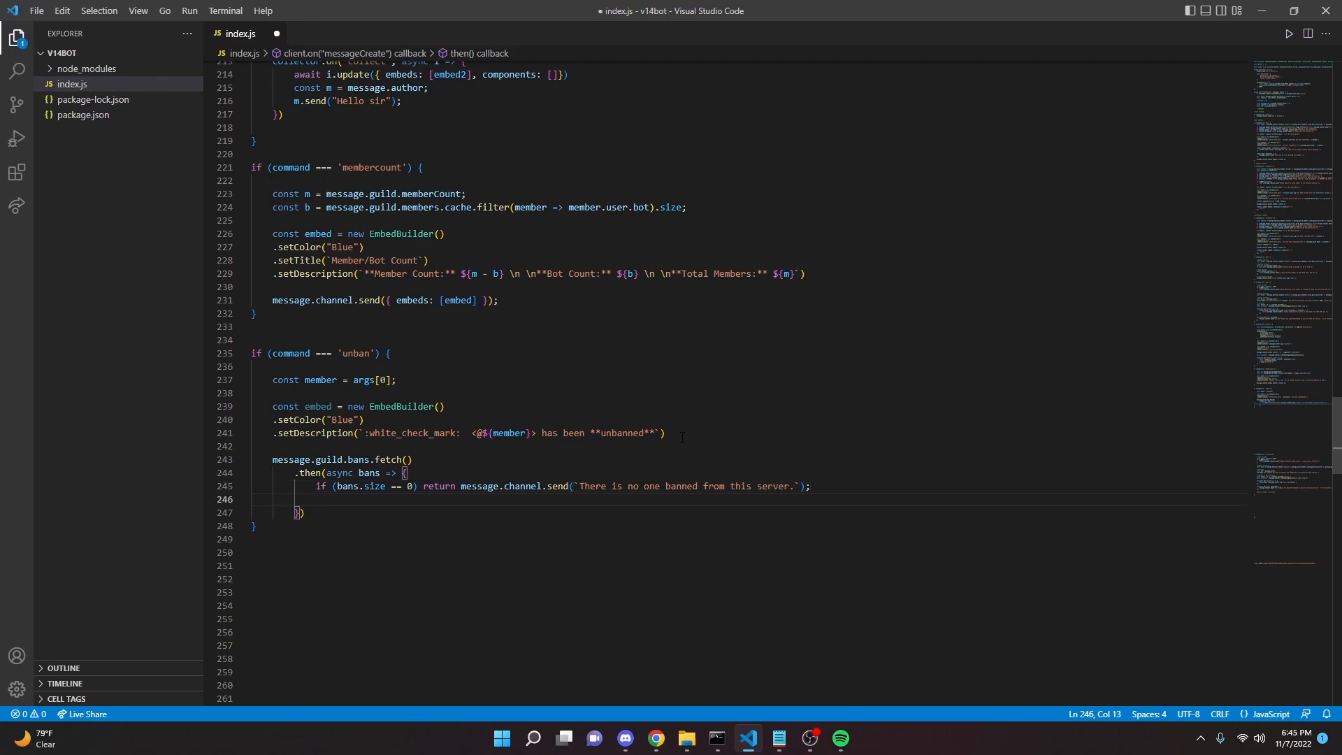
# - Find bannedID among the bans and reply 'The ID stated…' when it isn't banned
pyautogui.write('let banne')
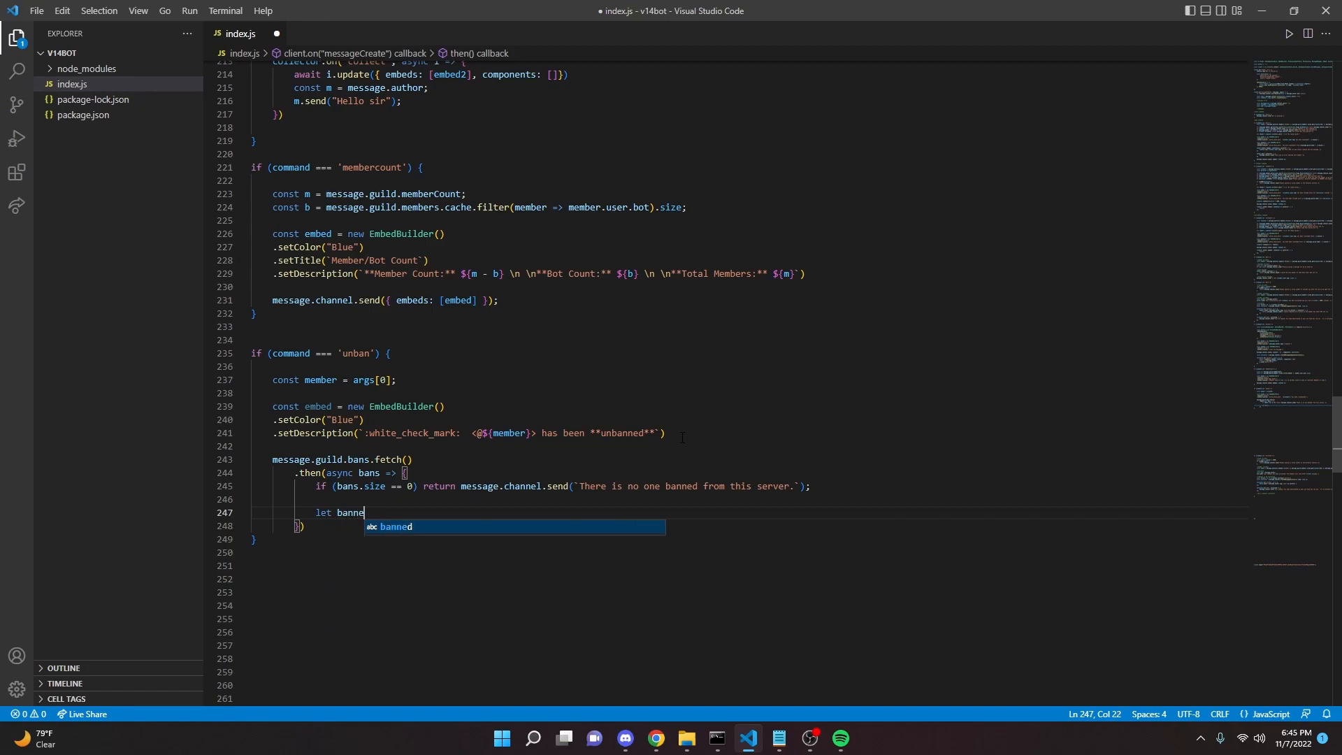
pyautogui.write('dID = bans.find(')
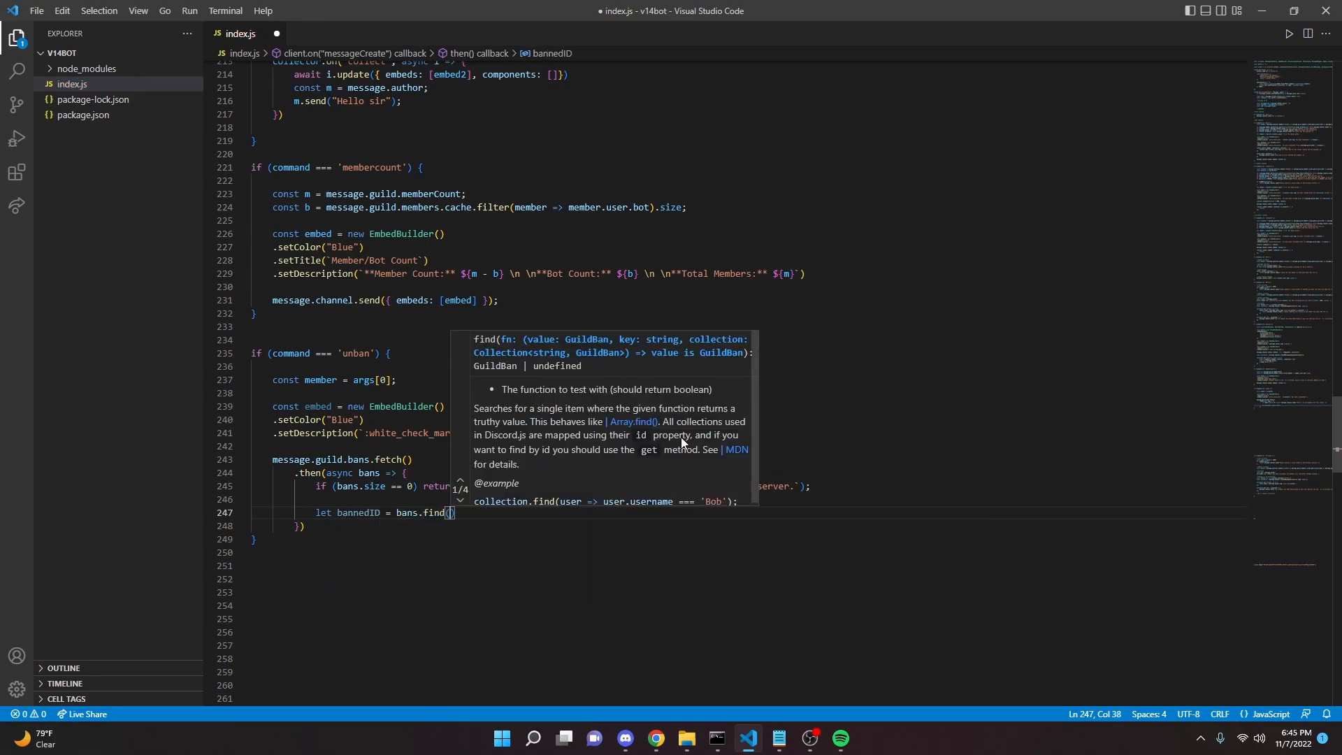
pyautogui.write('ban =>')
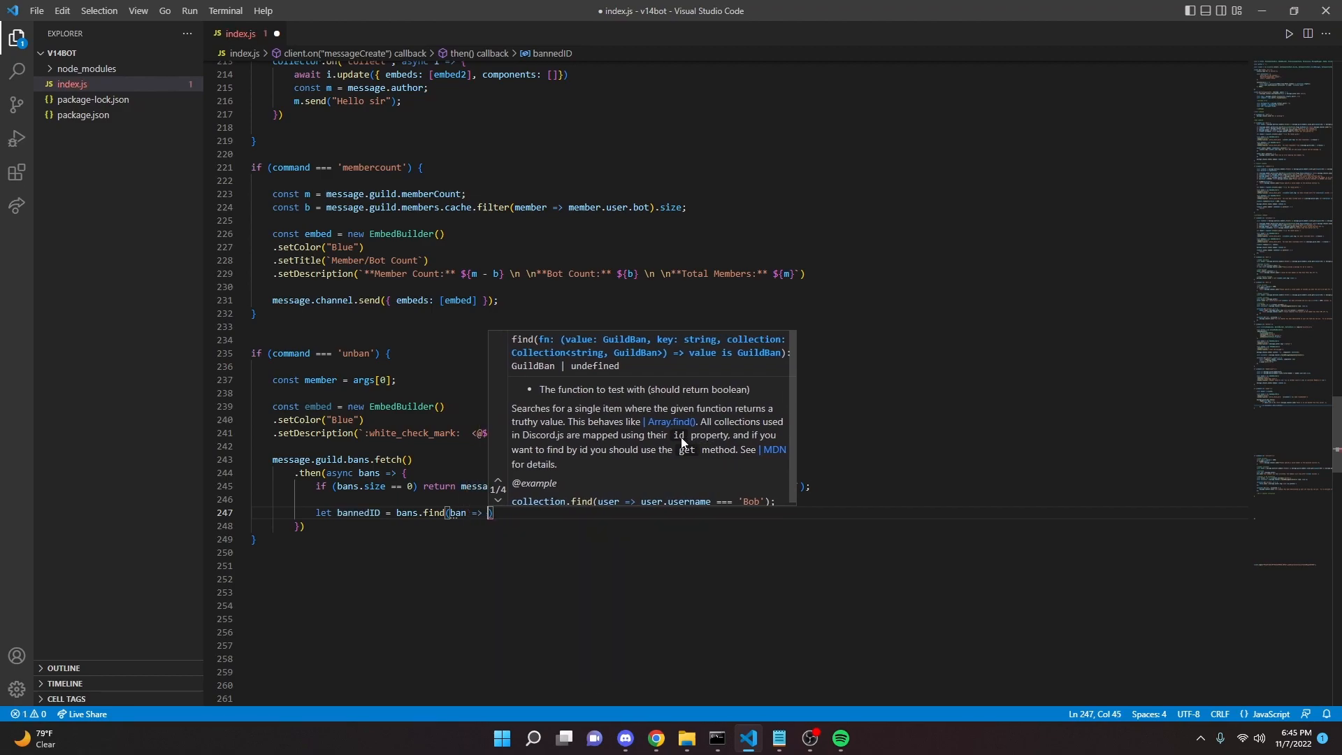
pyautogui.write('ban.user.id == member')
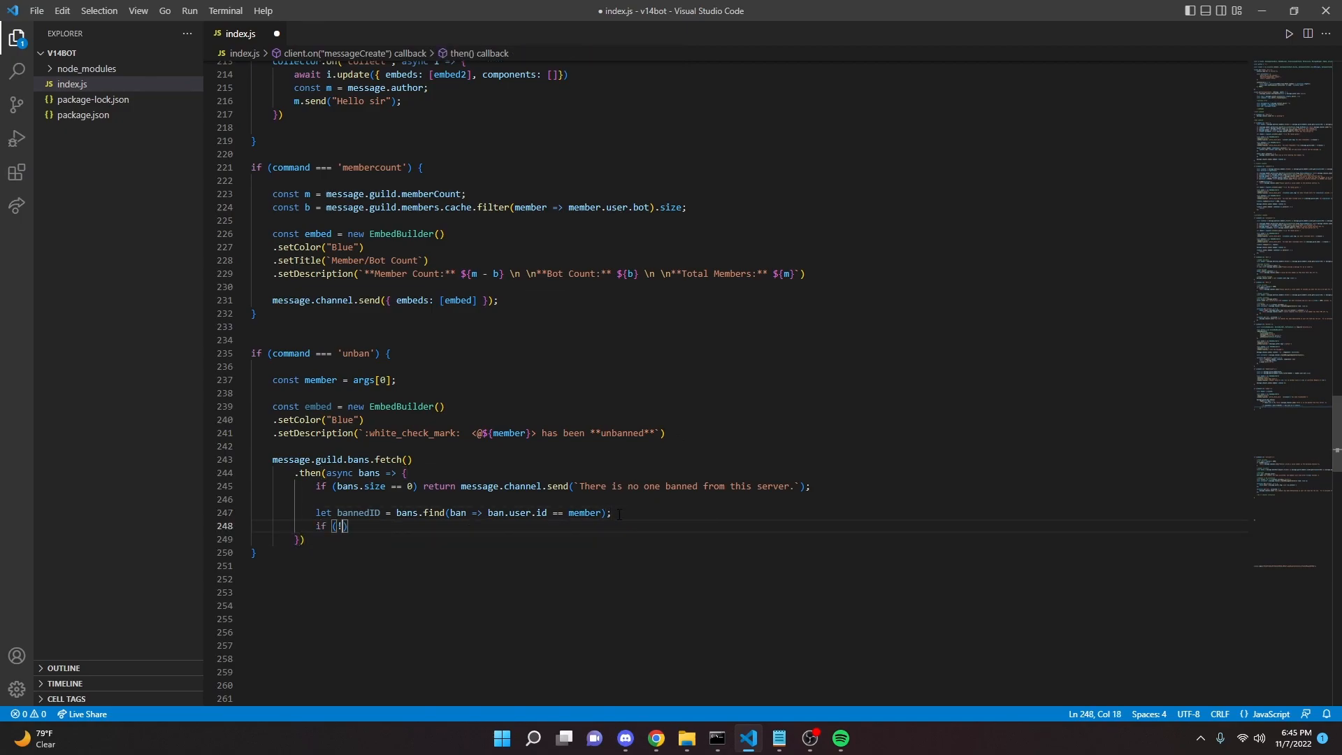
pyautogui.write('bannedID')
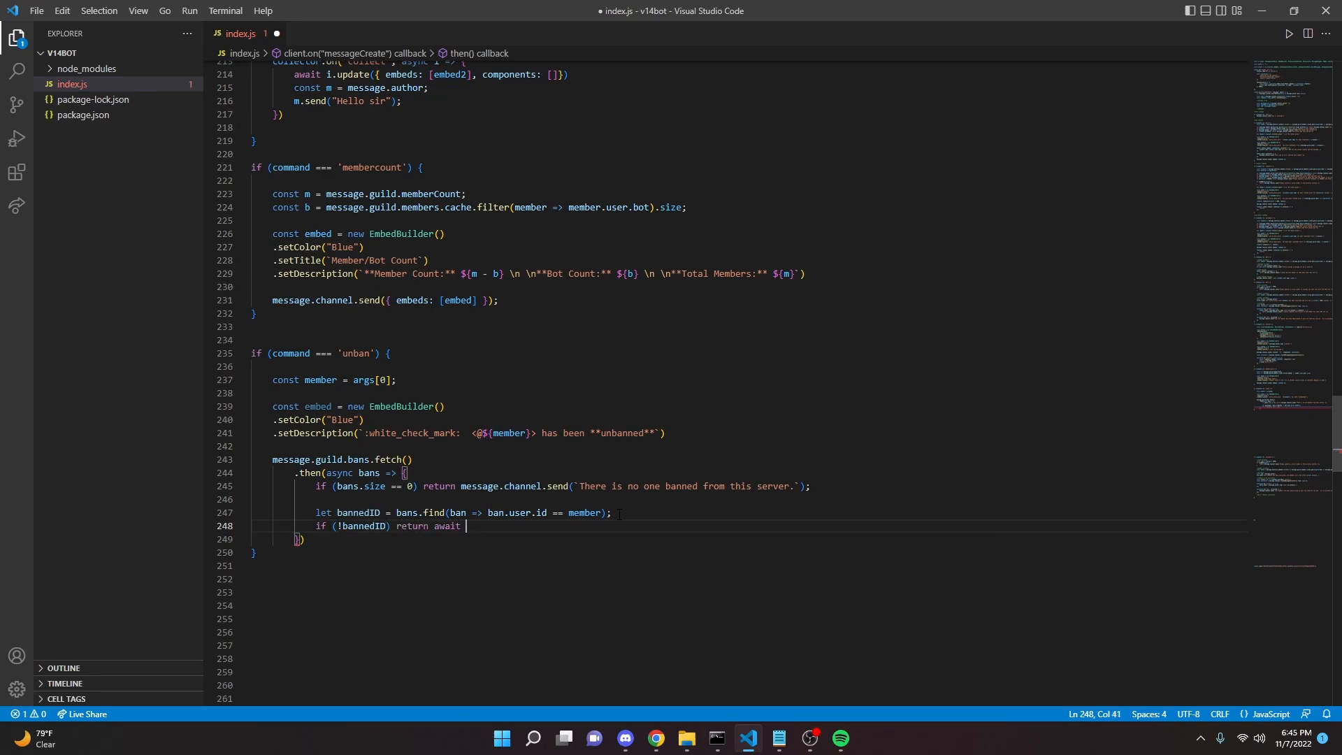
pyautogui.write('message.channelk')
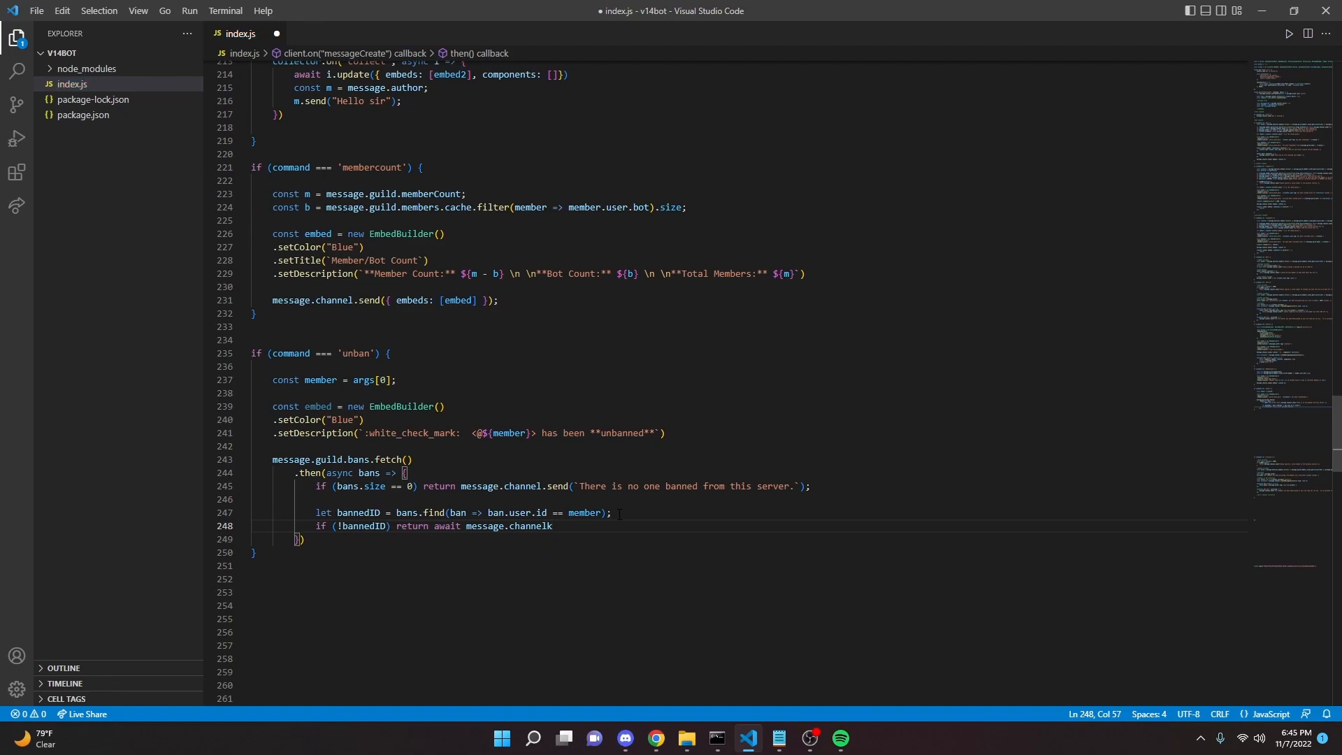
pyautogui.write('.send(`')
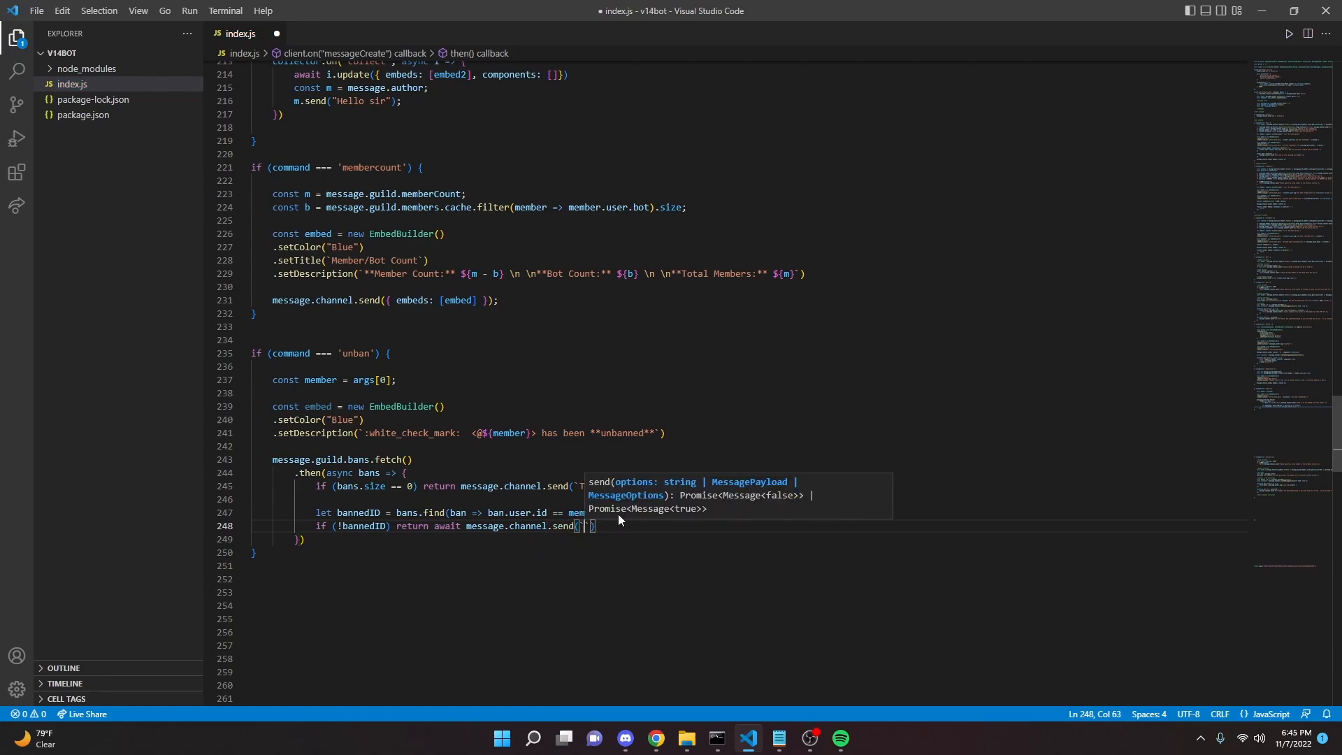
pyautogui.write('The ID stated is not banned from this server.')
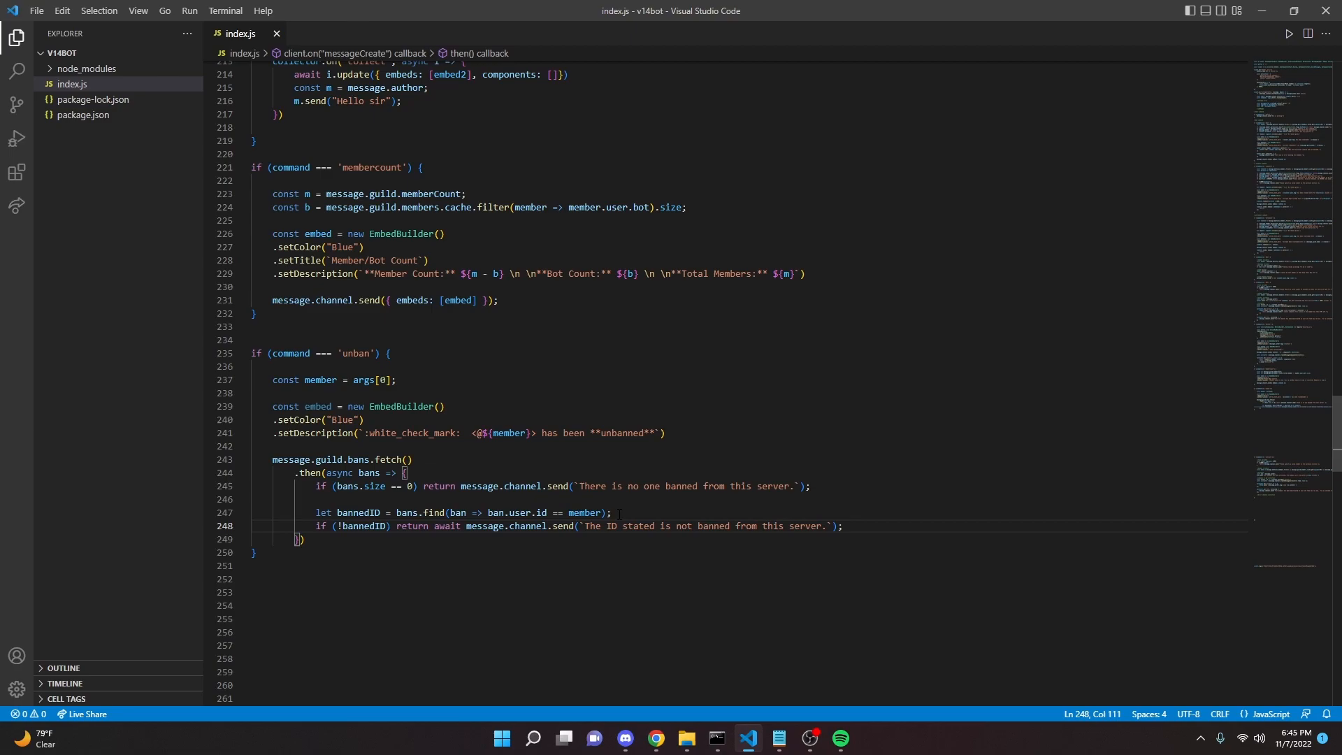
# - Lift the ban with await message.guild.bans.remove(member) and save index.js
pyautogui.write('await m')
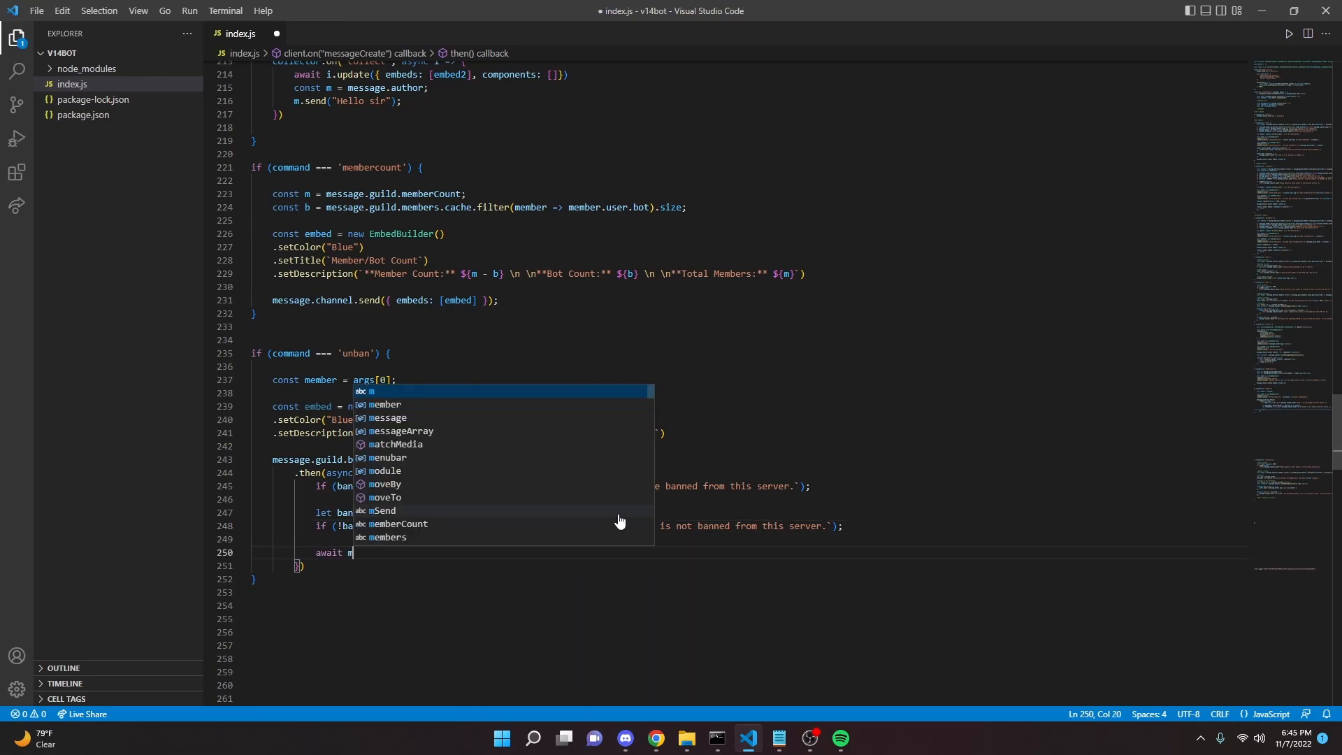
pyautogui.write('essage.ch')
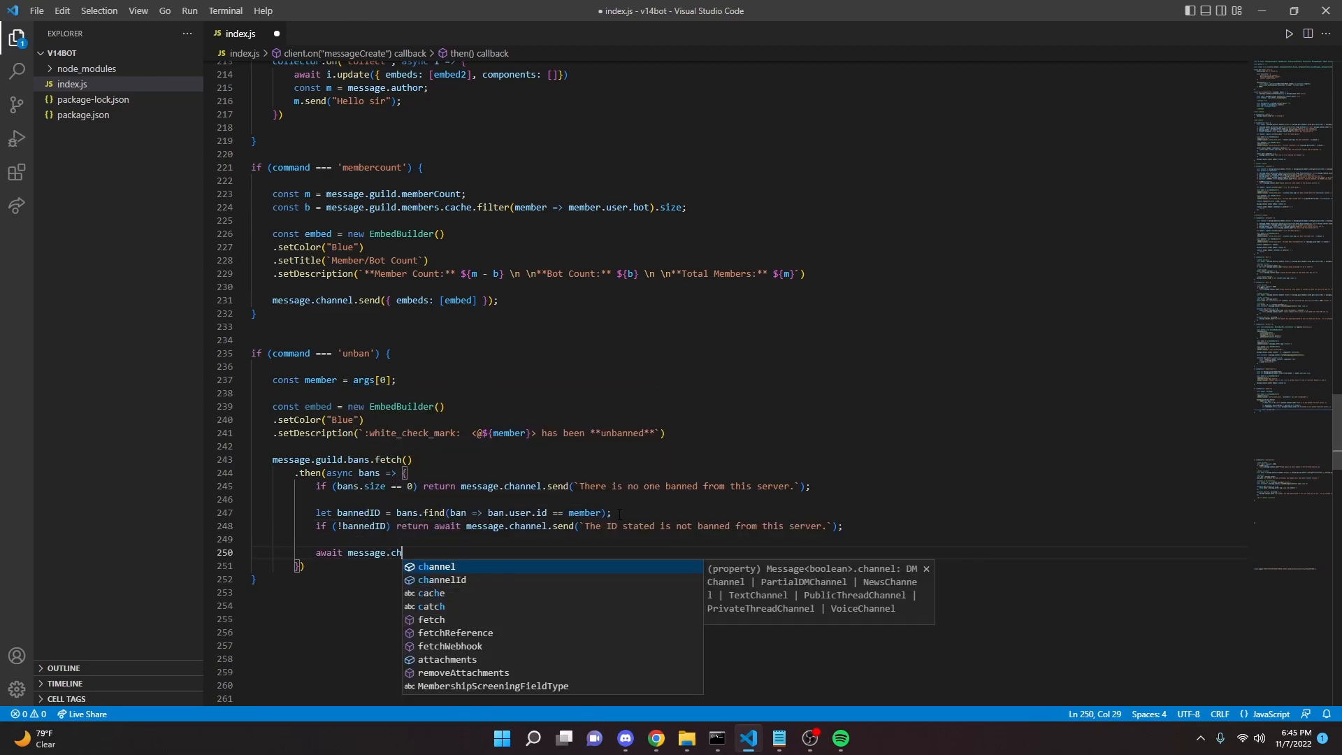
pyautogui.write('guild.bans.remove(')
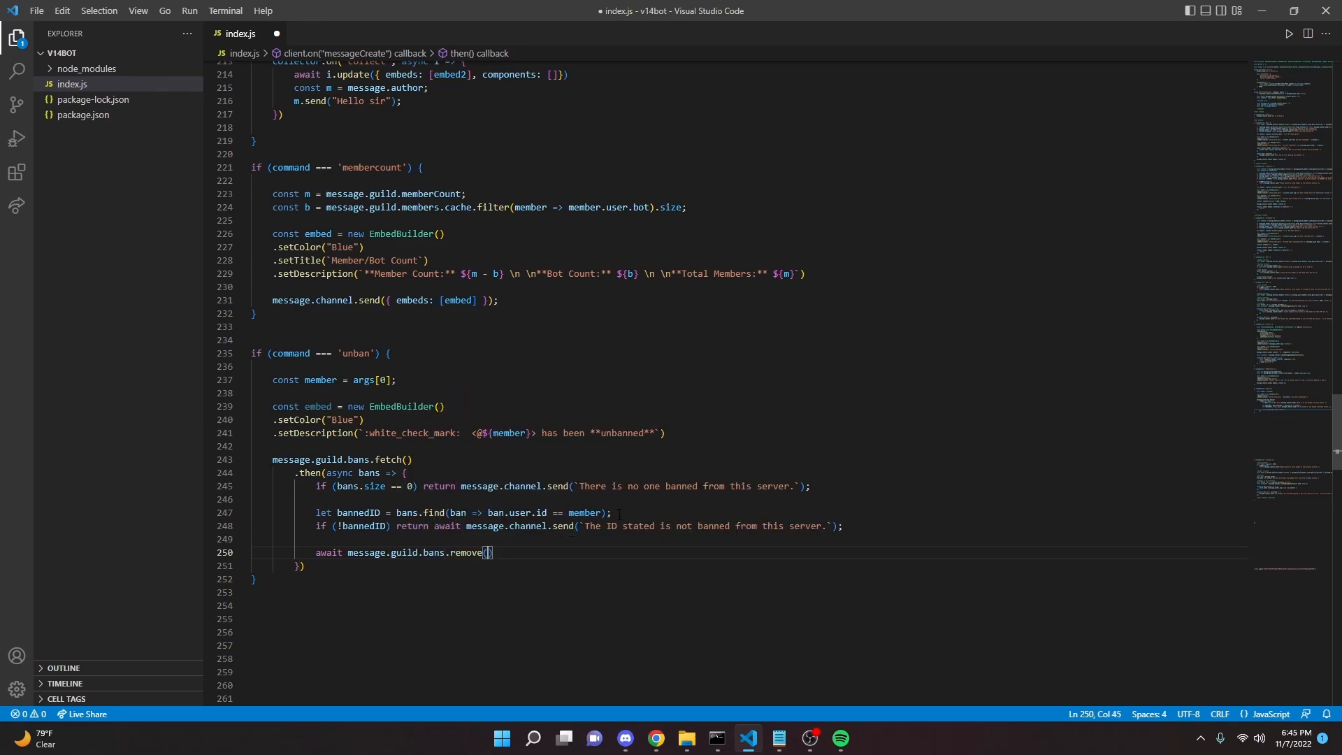
pyautogui.write('member')
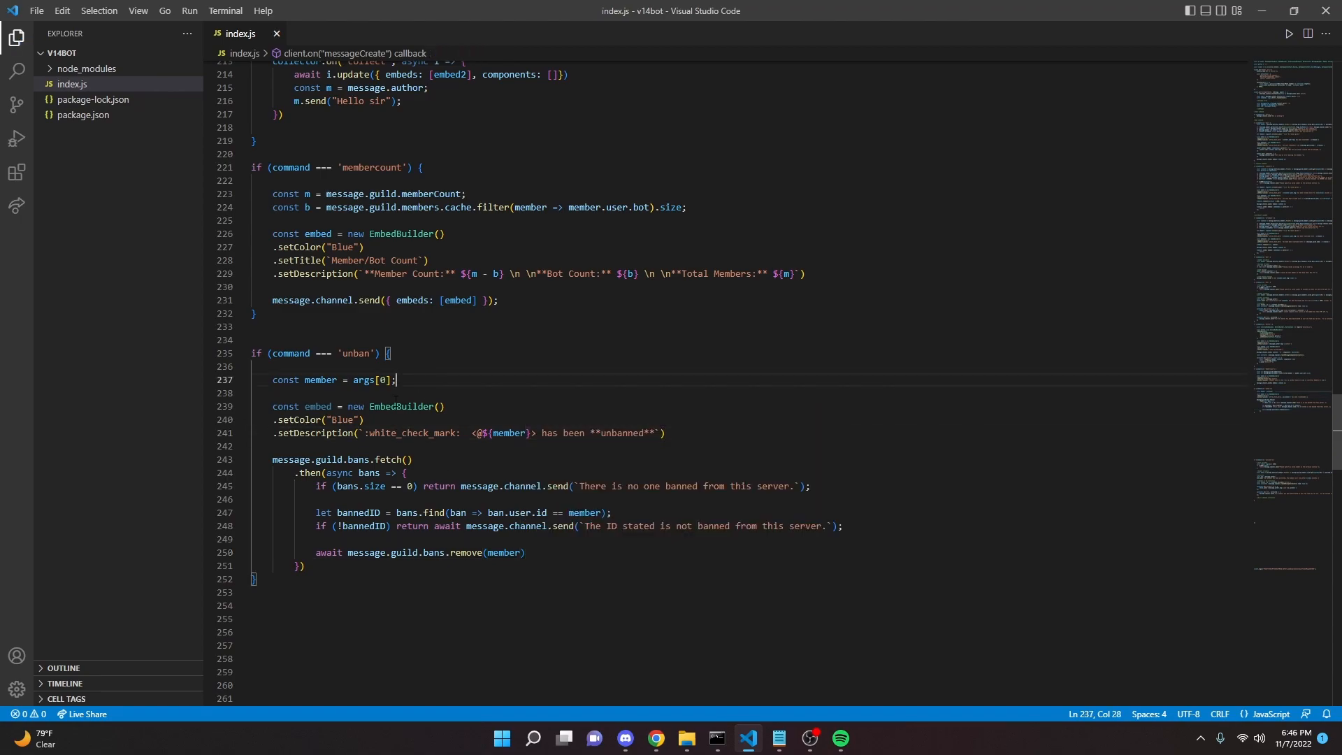
# - Define reason from argument.slice(1).join, defaulting to 'No reason given.', and append ${reason} to the description
pyautogui.write('let reason =')
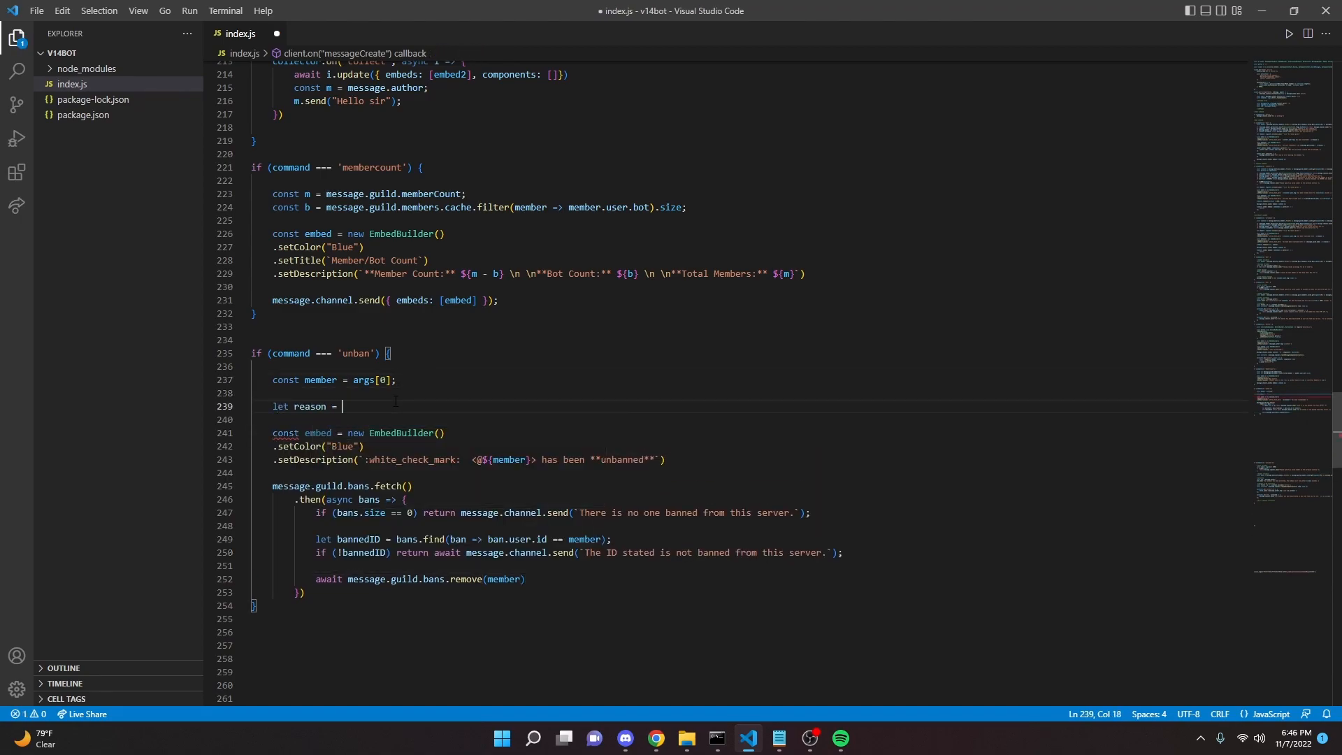
pyautogui.write('argument.slice')
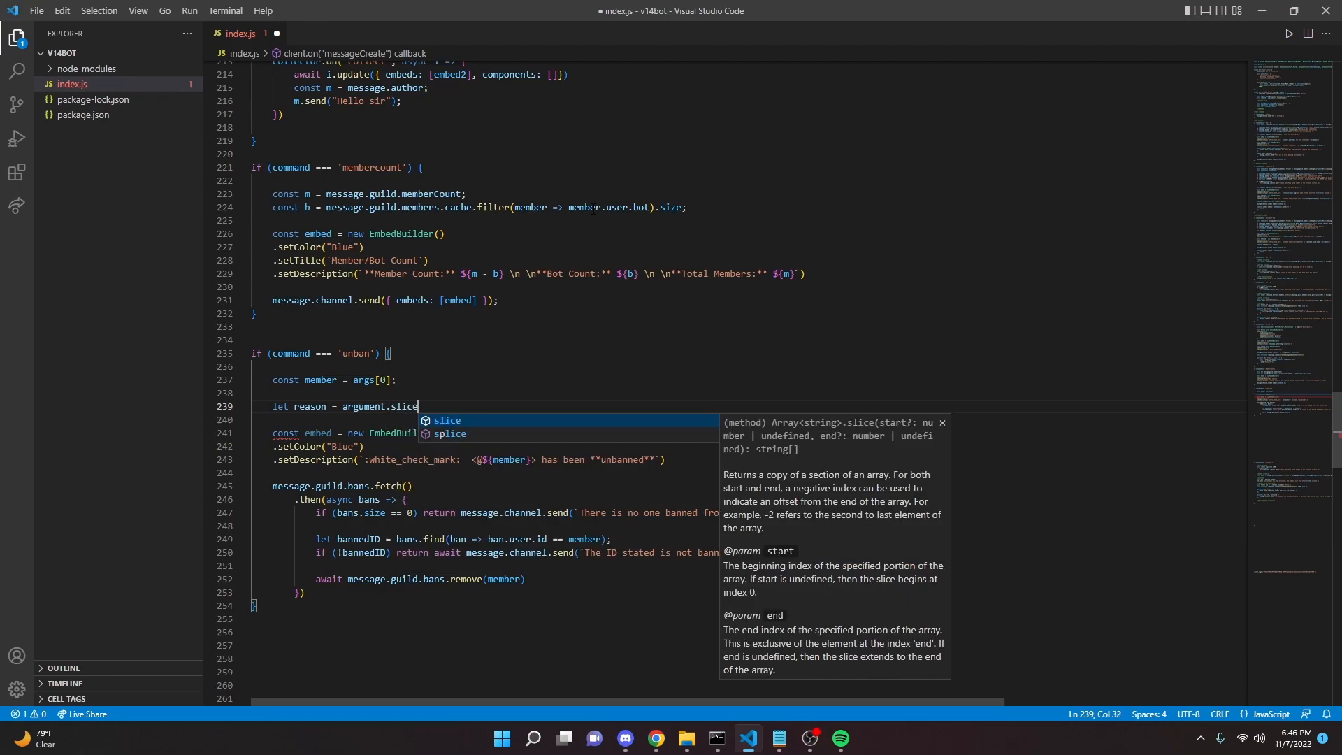
pyautogui.write('(1).join("')
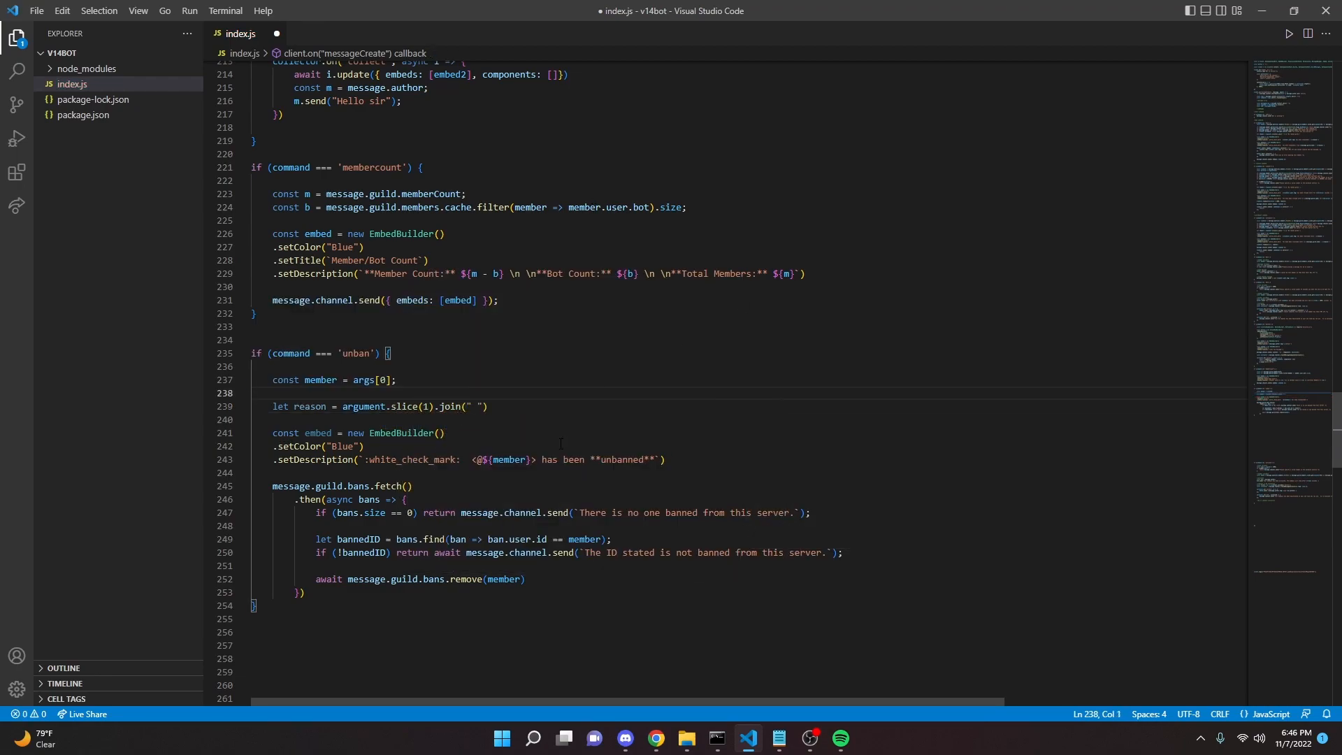
pyautogui.write('||')
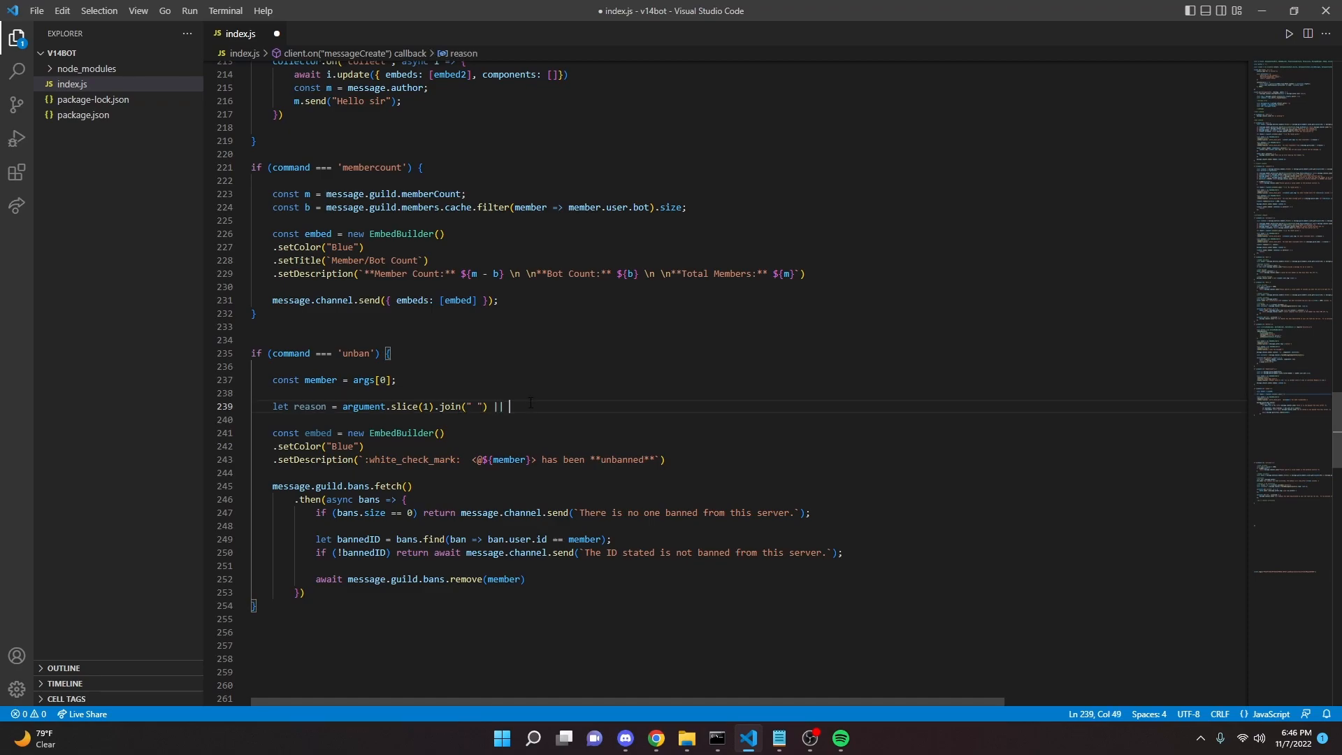
pyautogui.write('`No reason give')
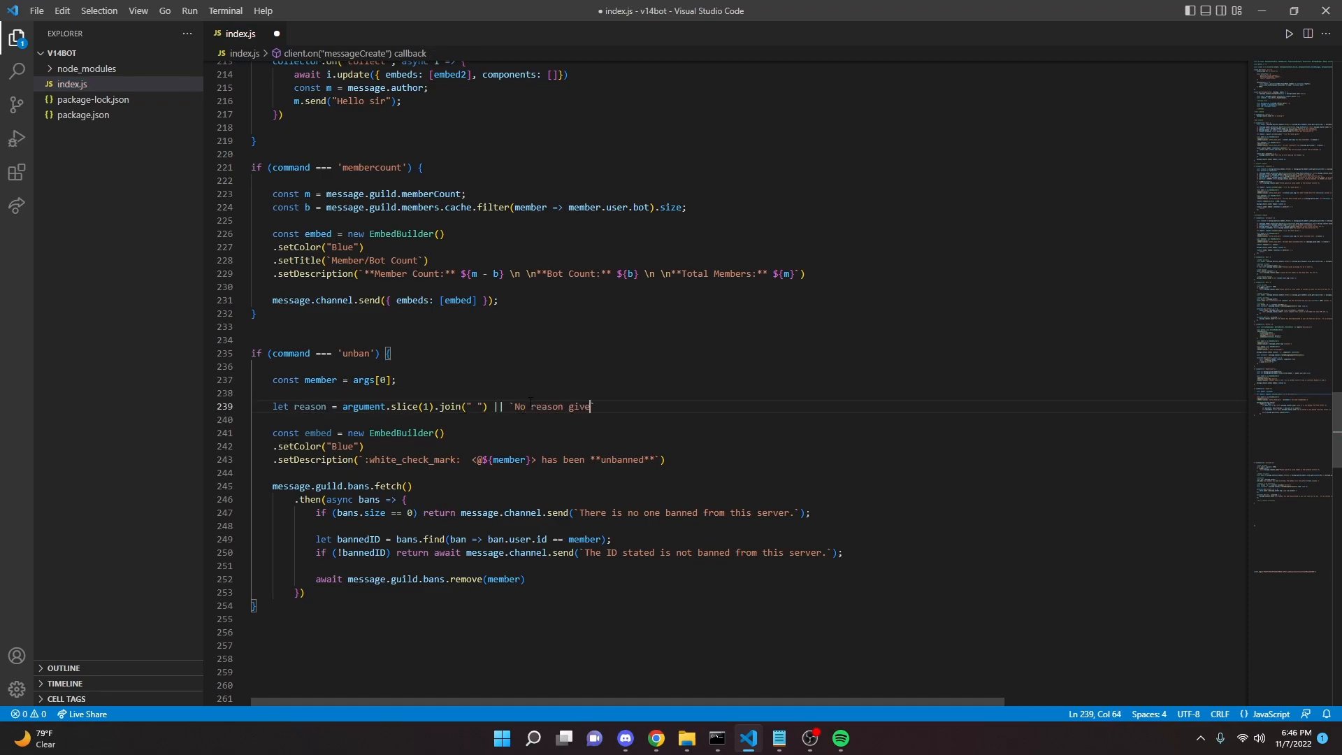
pyautogui.write('n.`;')
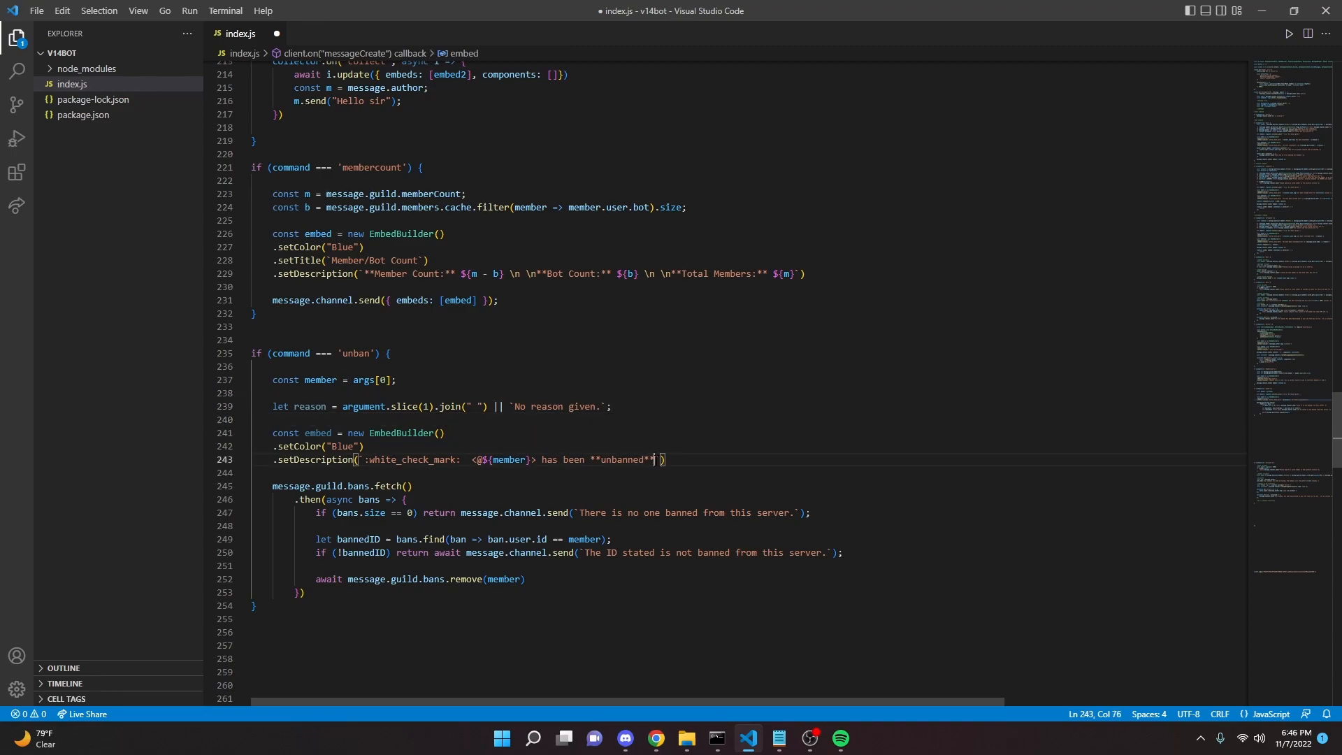
pyautogui.write('${reason')
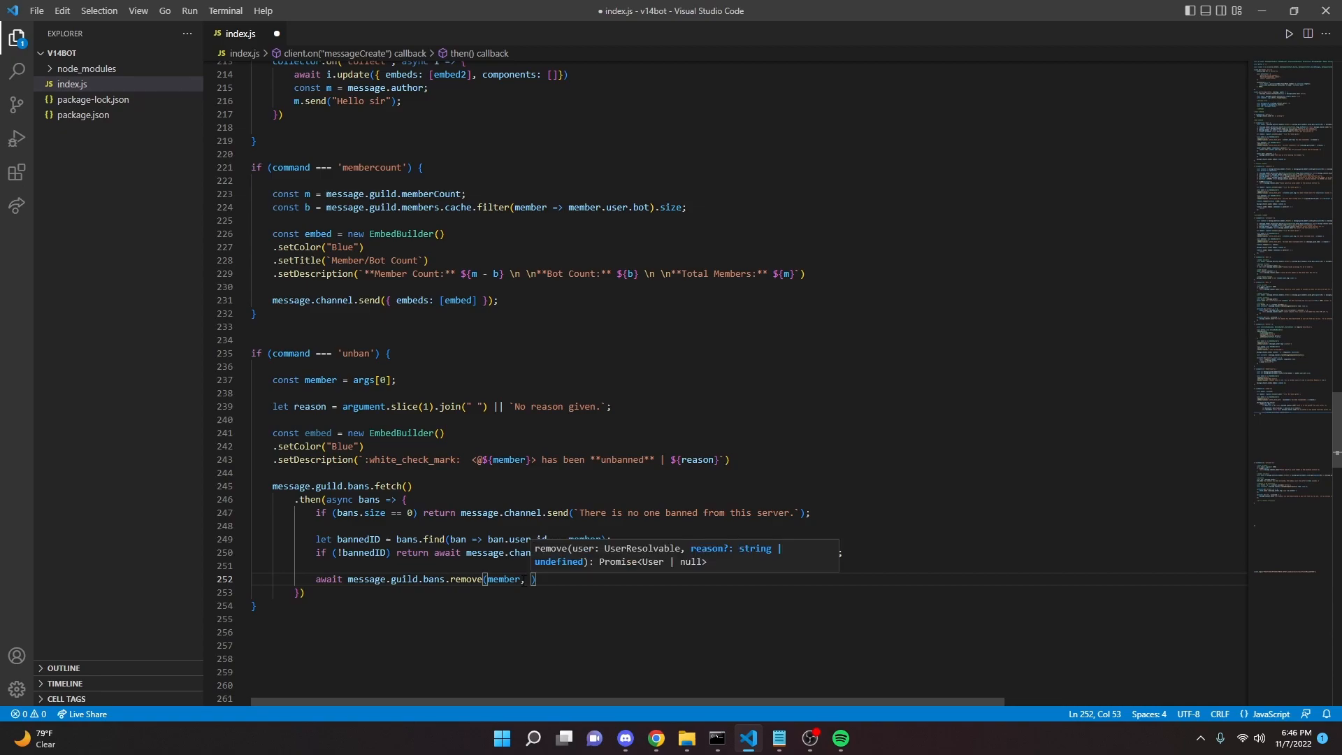
# - Pass reason to bans.remove, chain a .catch returning an error message, and save
pyautogui.write('reason')
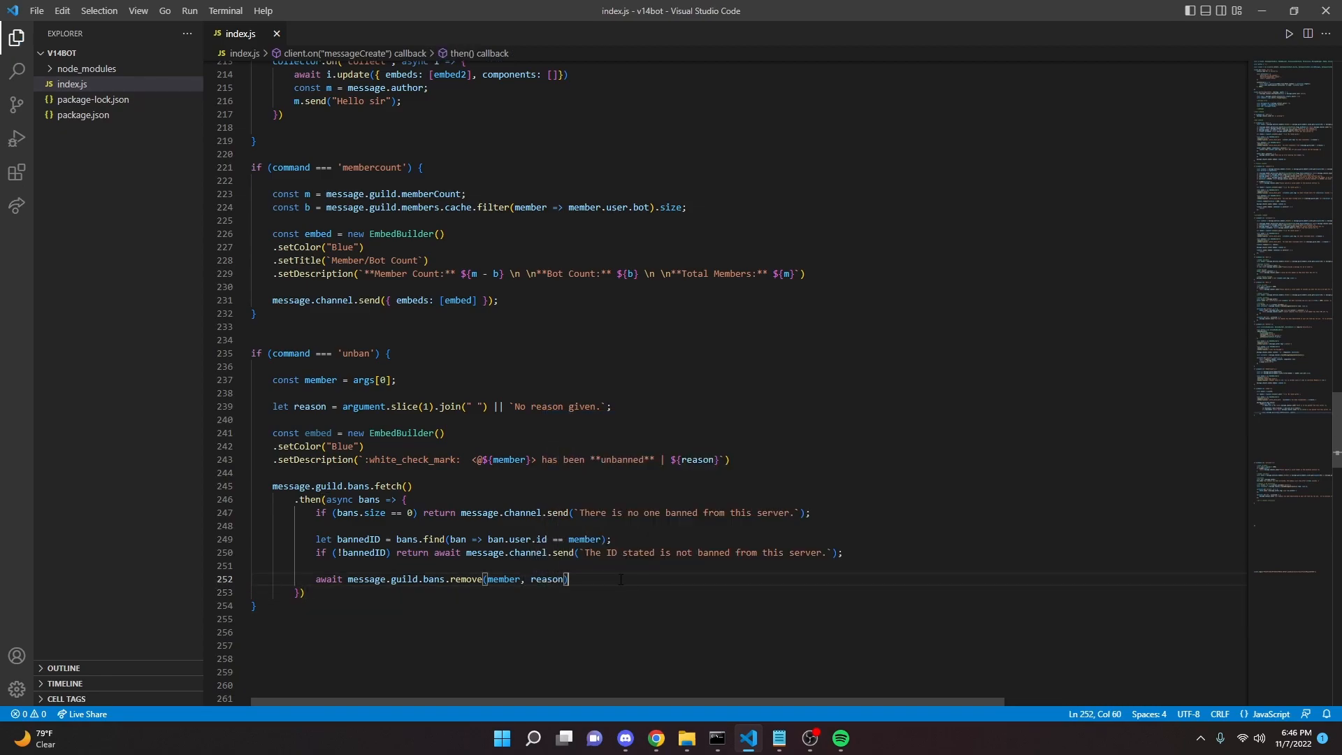
pyautogui.write('.catch(err => {')
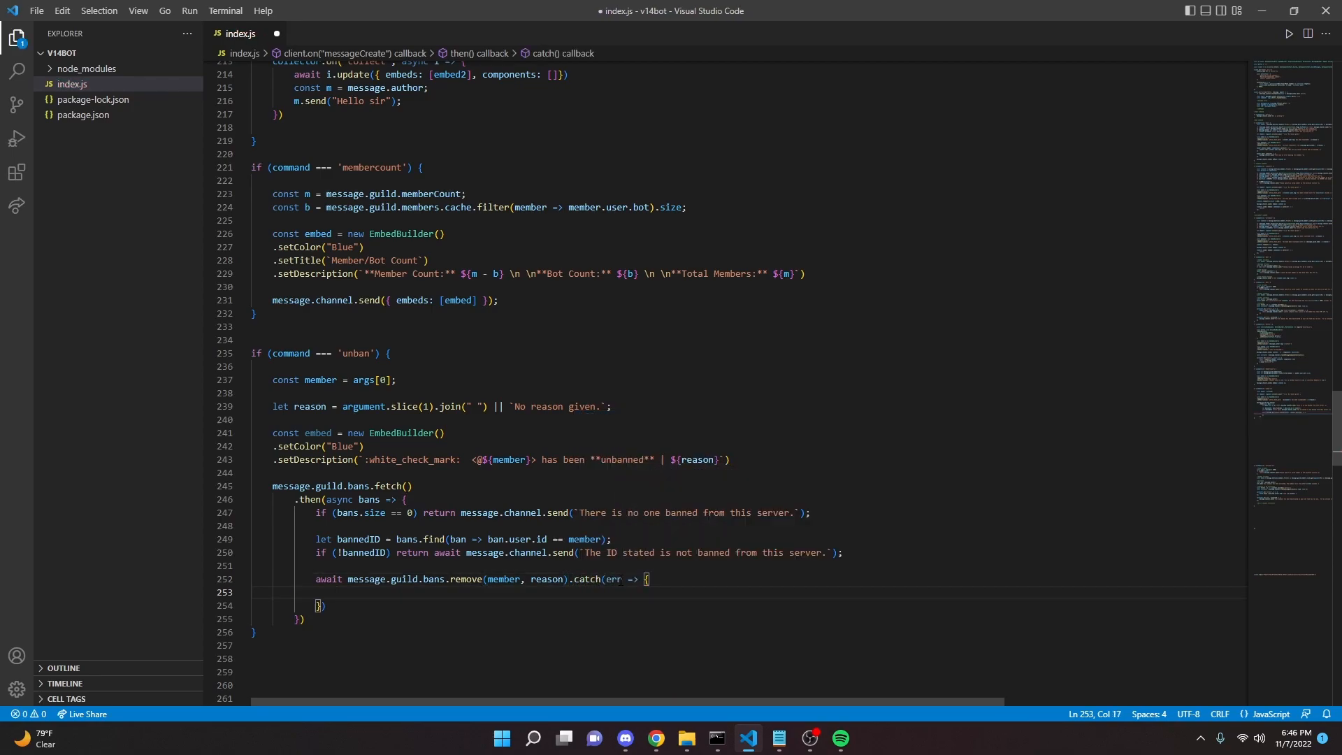
pyautogui.write('return message.channel.send("There was')
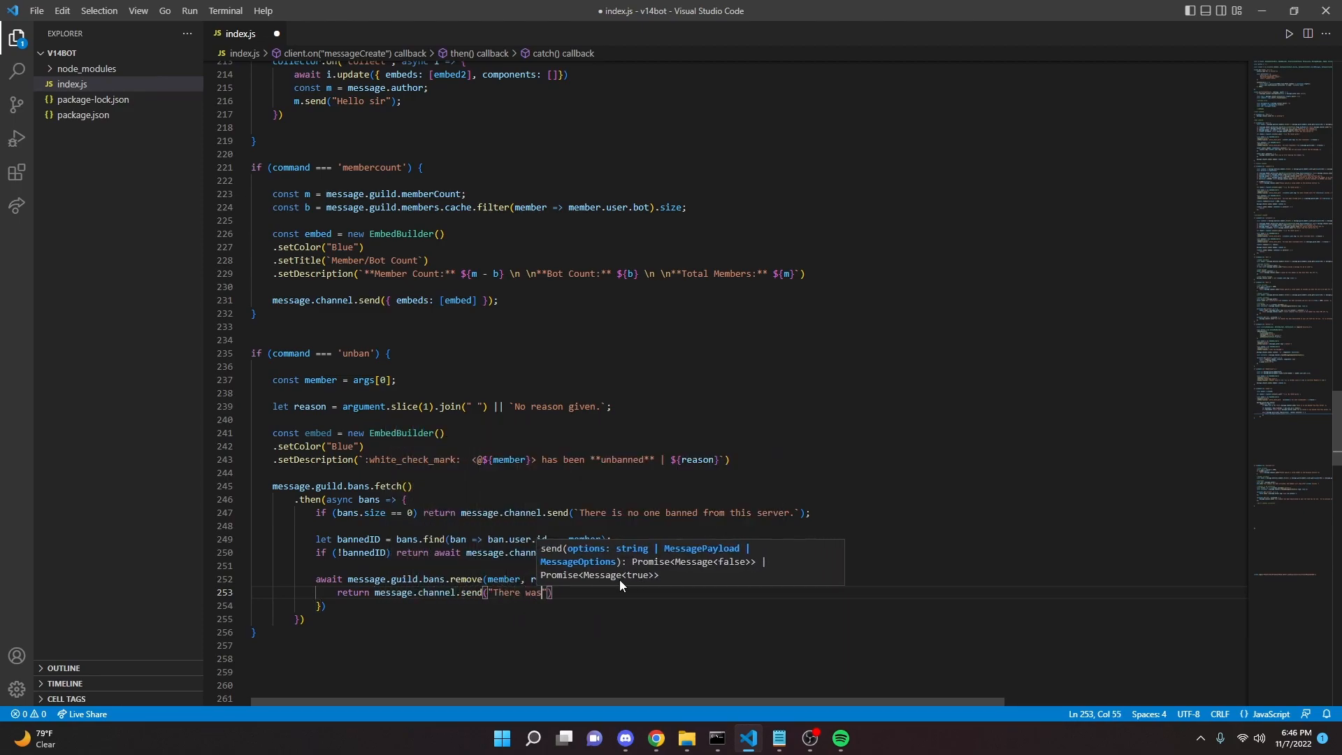
pyautogui.write('an a')
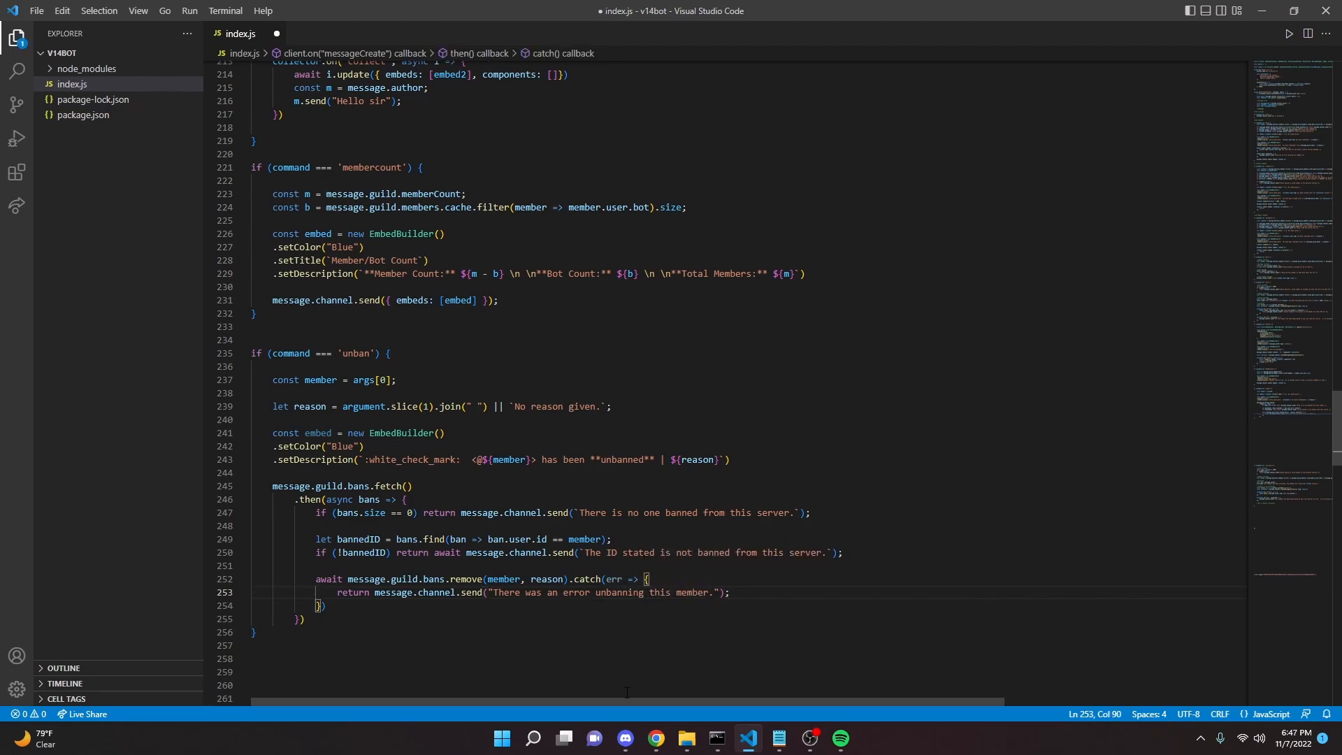
pyautogui.press('ctrl+s')
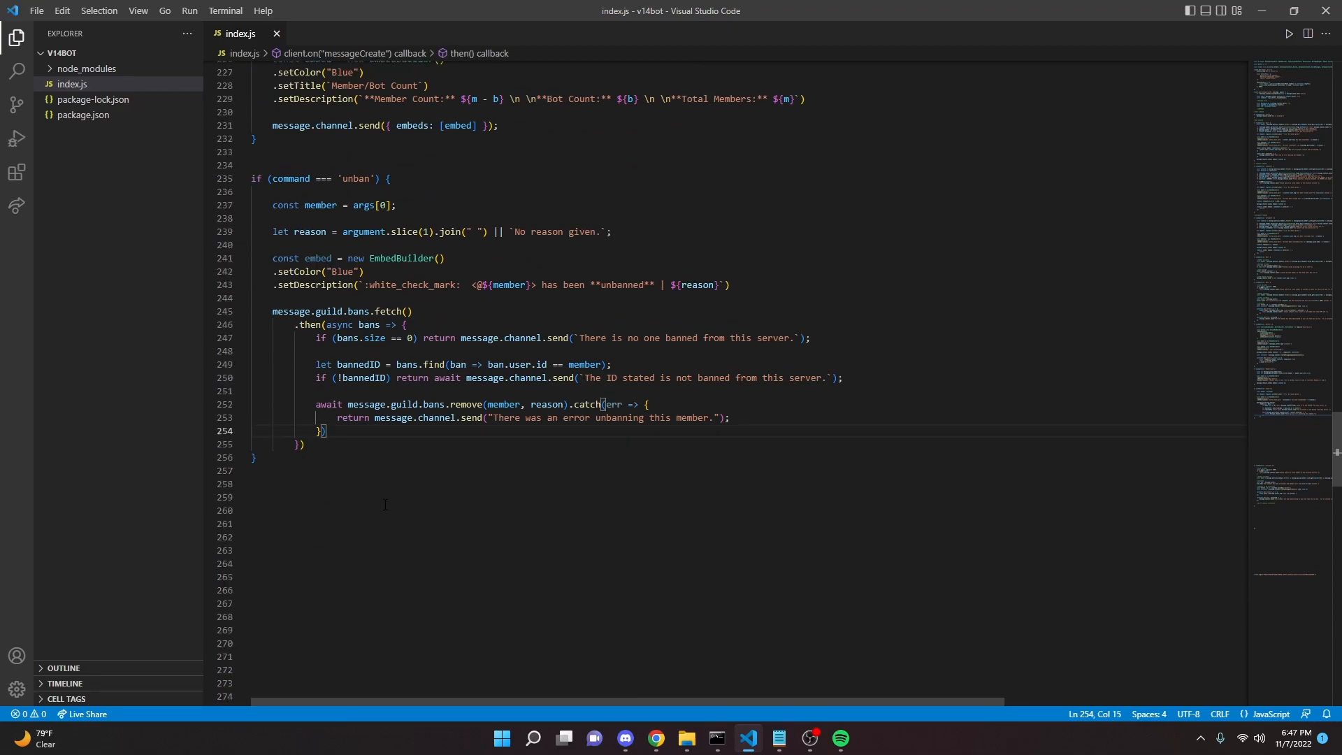
# - Send the confirmation with message.channel.send({ embeds: [embed] }) and switch to Discord
pyautogui.write('await message.channel.send')
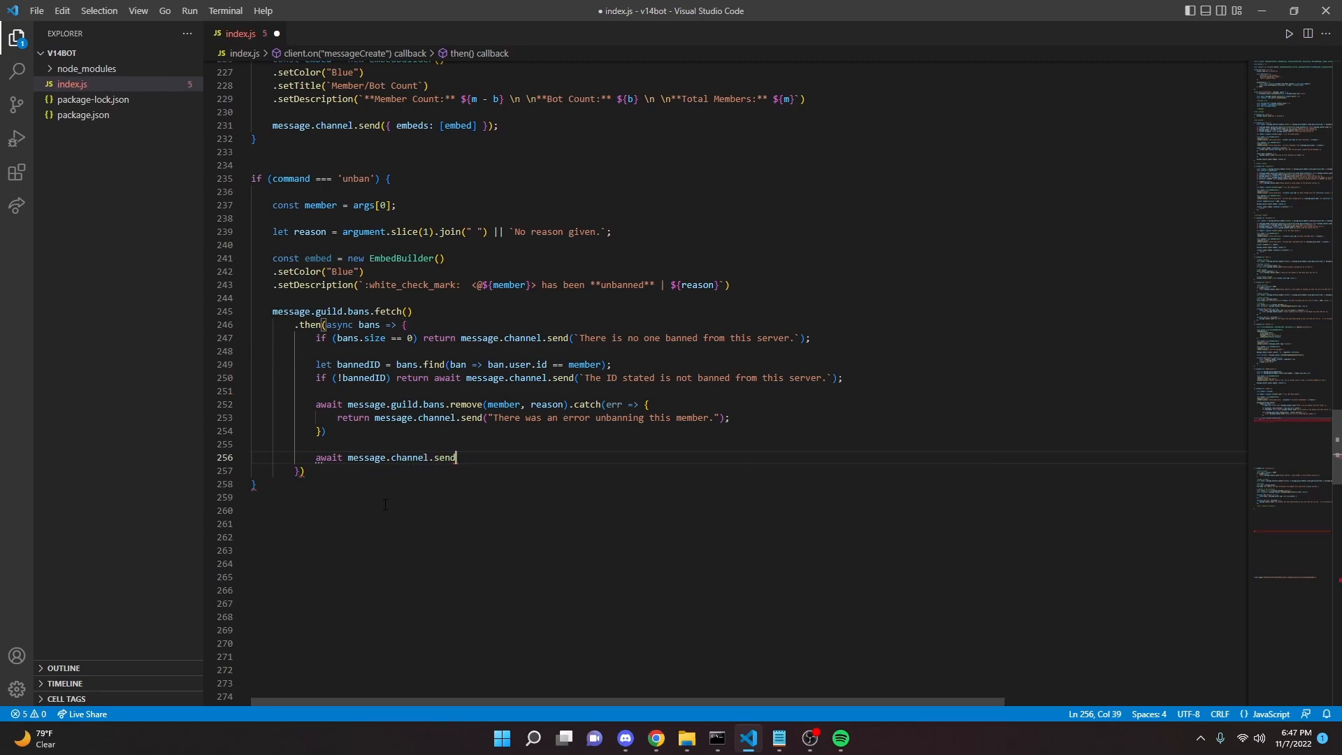
pyautogui.write('({ embeds: [embed] });')
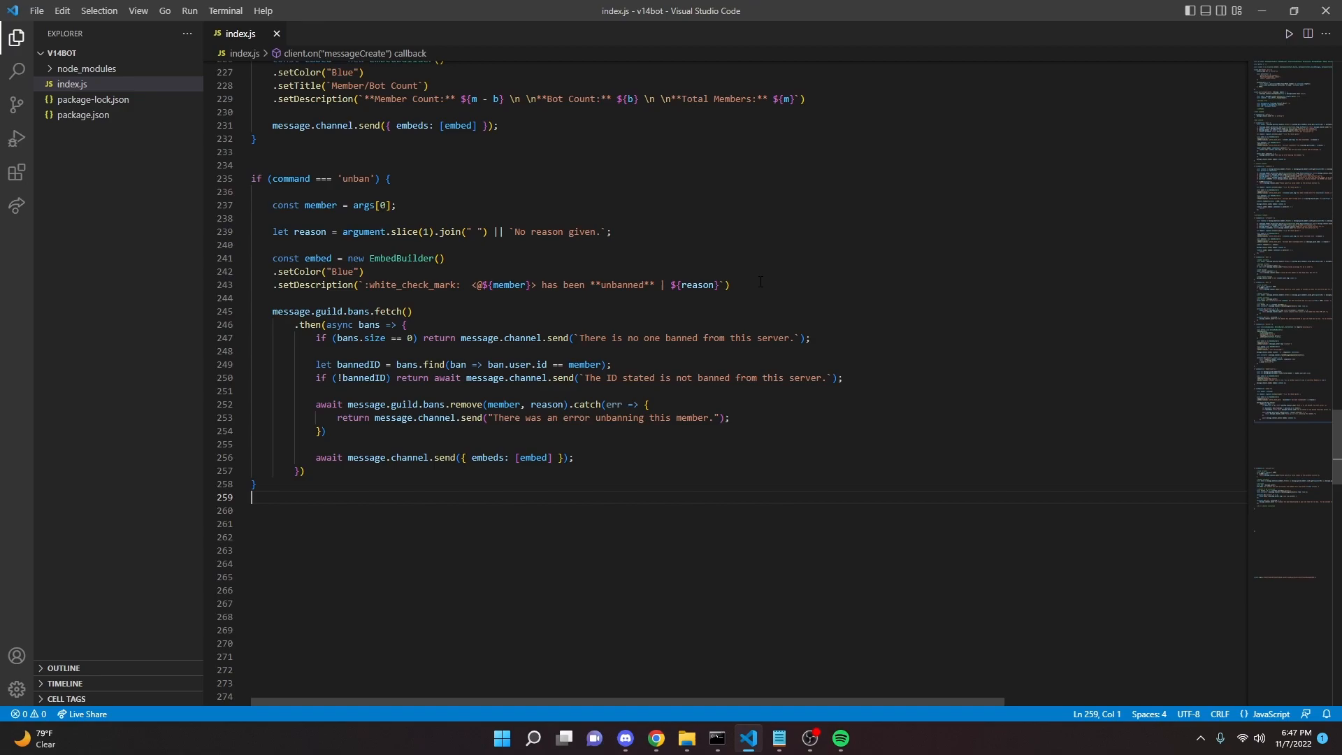
pyautogui.click(624, 738)
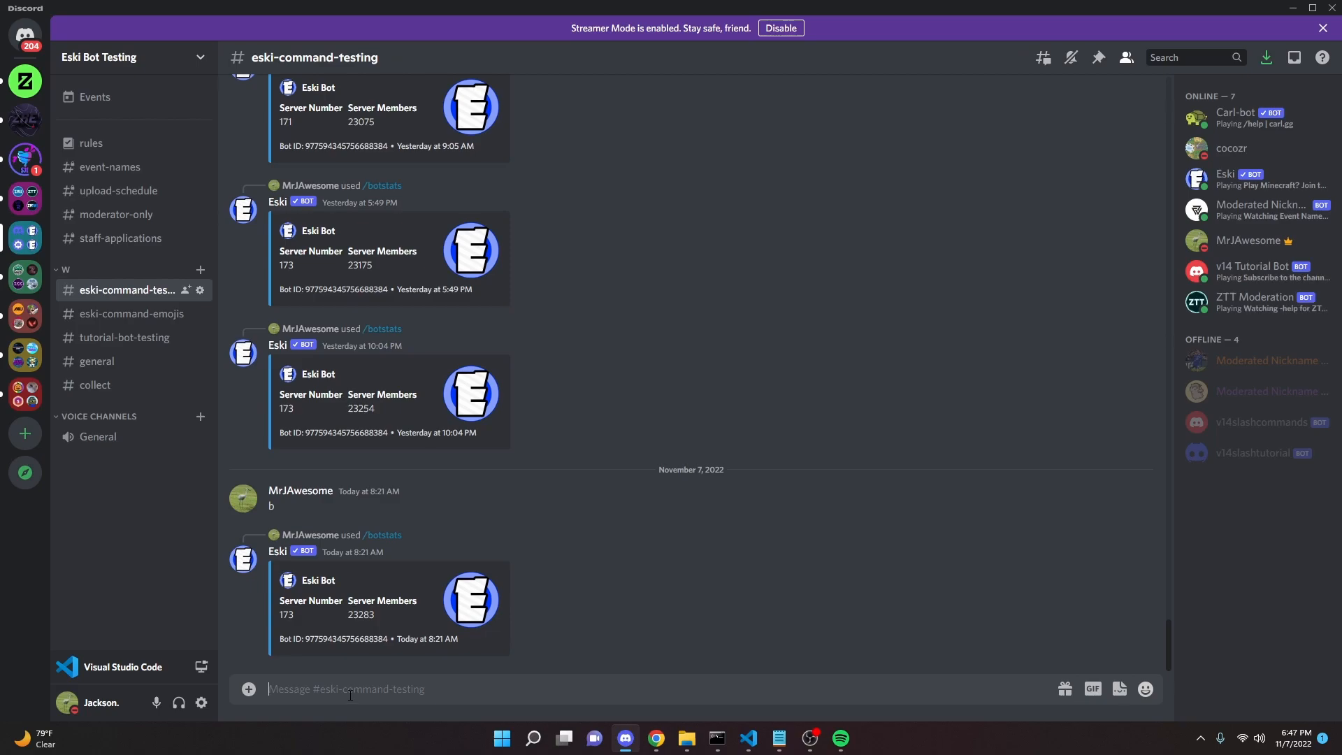
pyautogui.write('>ban @cocozr testin')
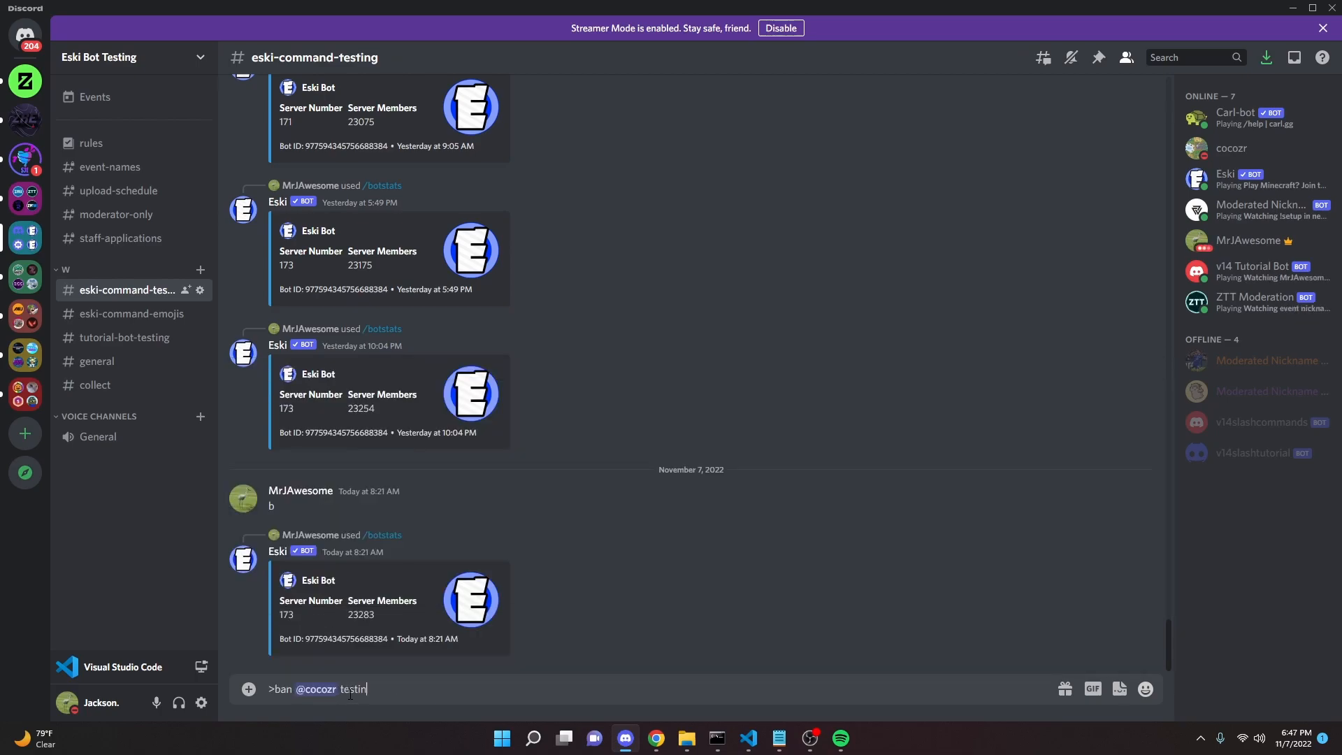
pyautogui.write('g unban commn')
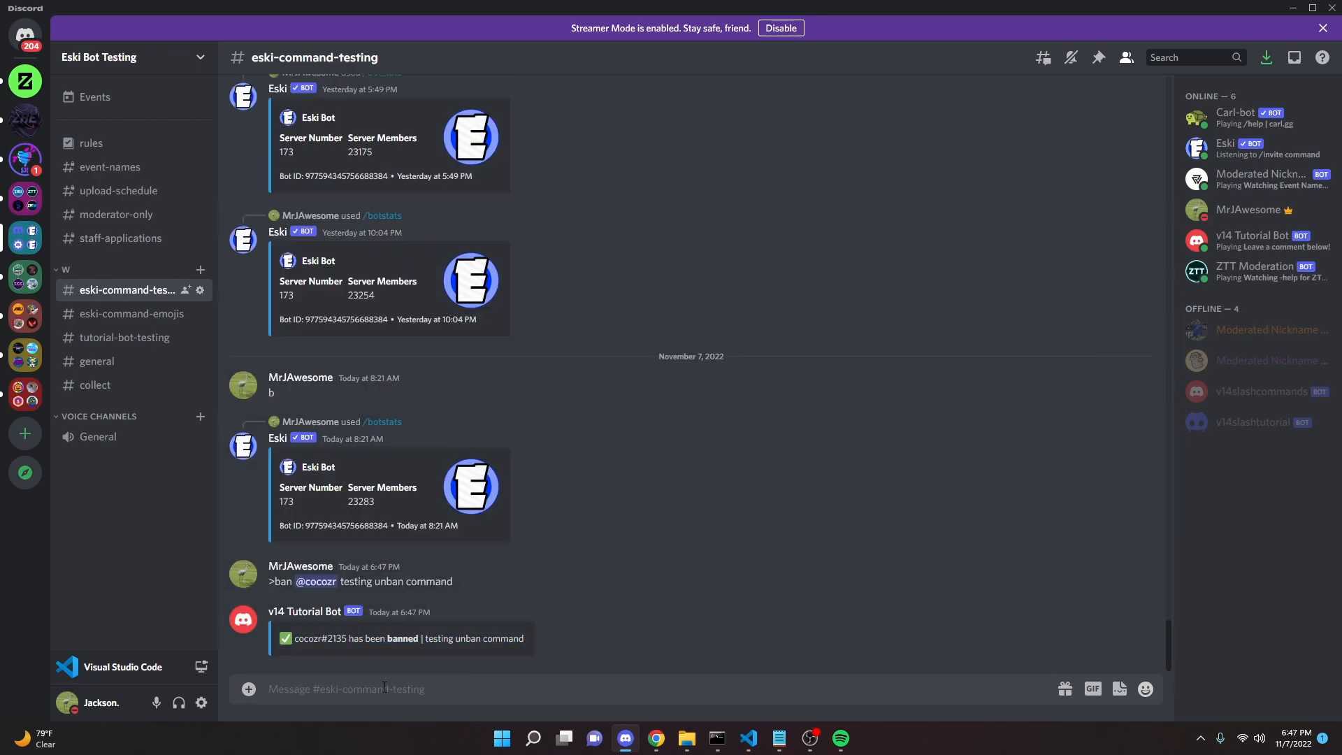
pyautogui.moveTo(318, 588)
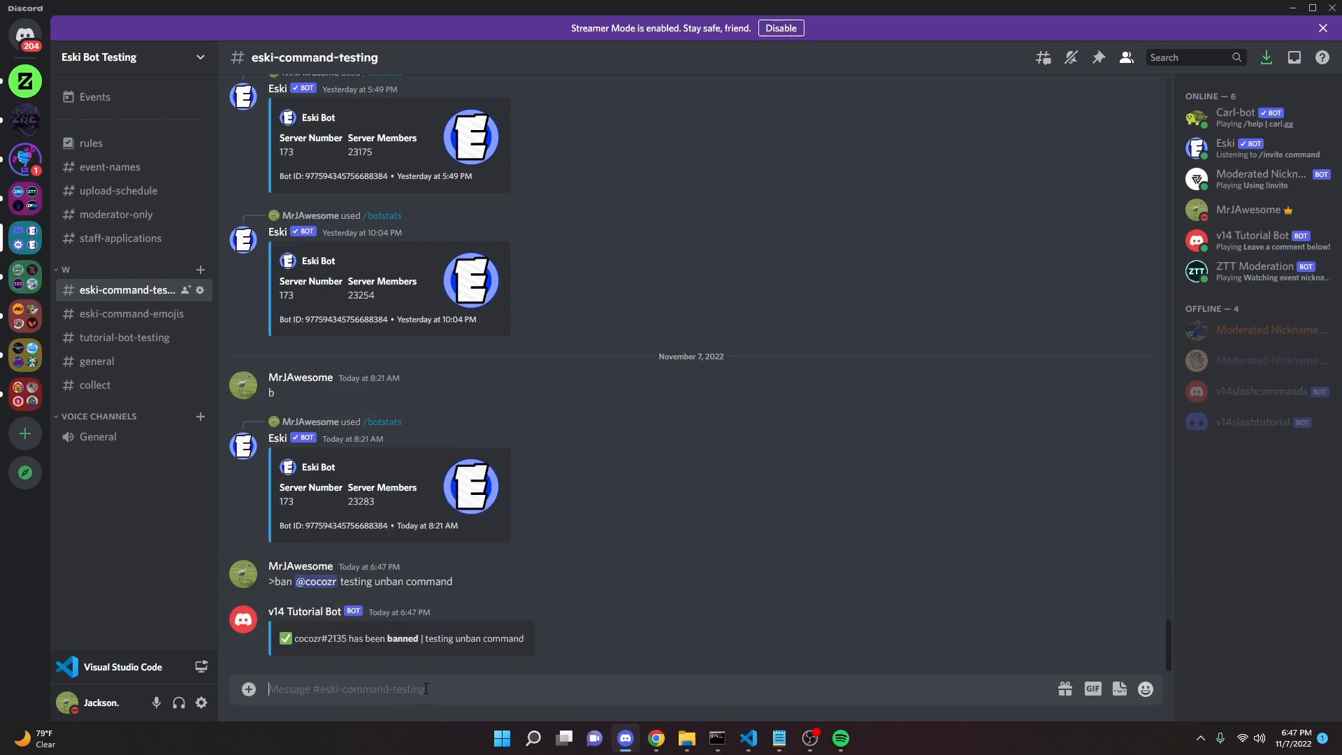
pyautogui.write('>unban 905147127376773150')
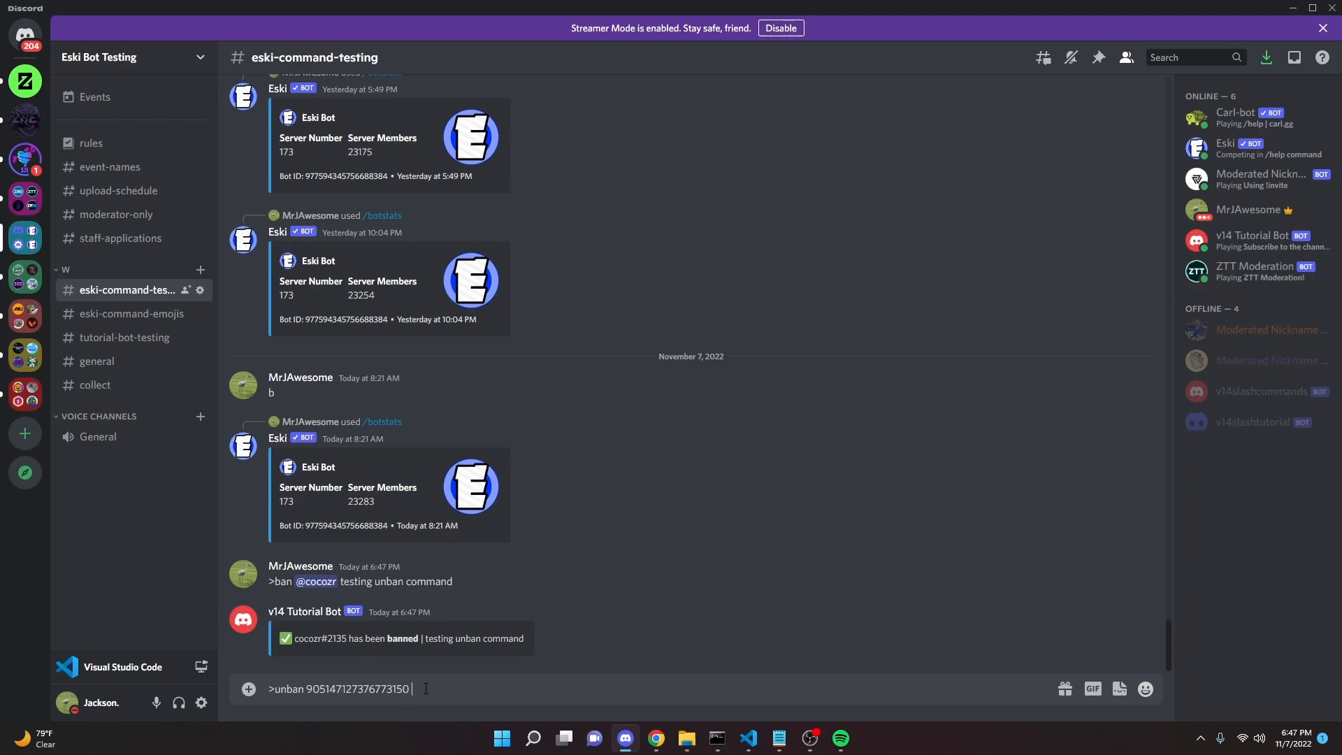
pyautogui.press('Return')
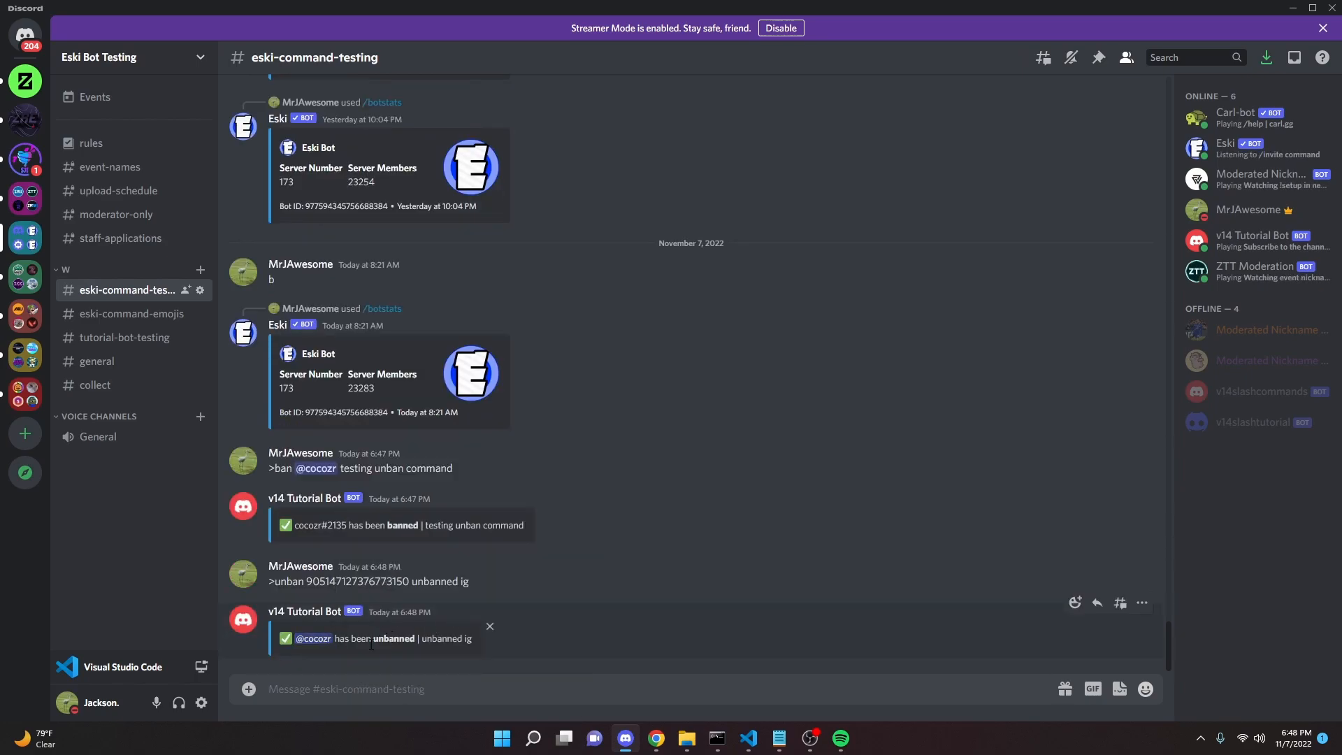
# - Bring up the test account's Discord in the browser and open the Eski direct messages
pyautogui.doubleClick(393, 637)
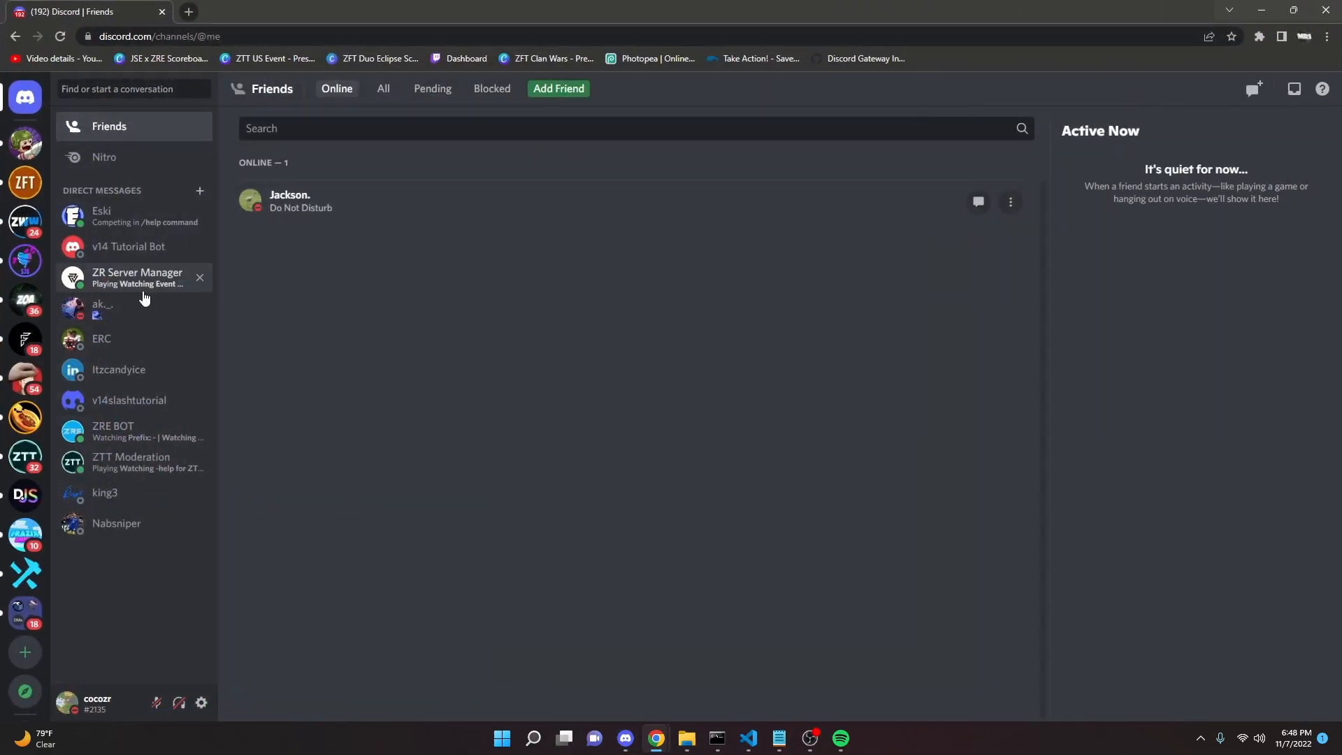
pyautogui.click(101, 216)
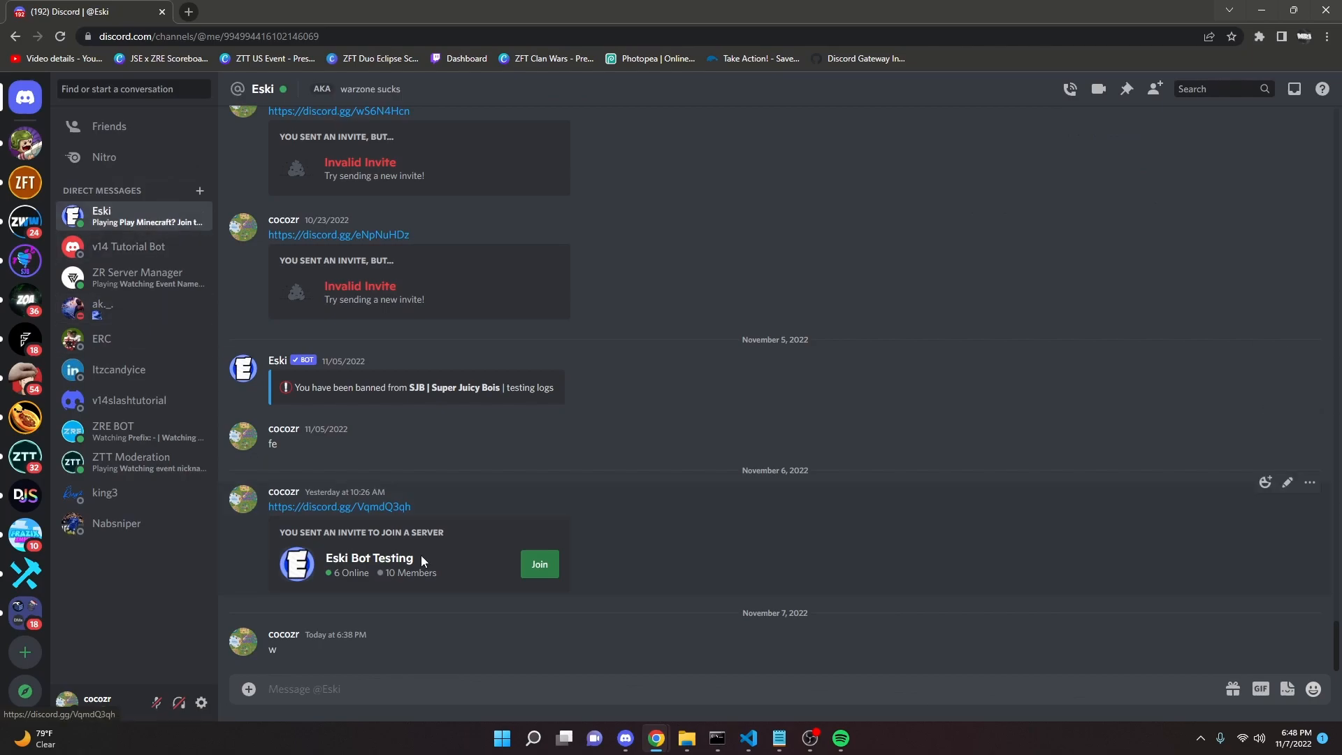
pyautogui.moveTo(25, 300)
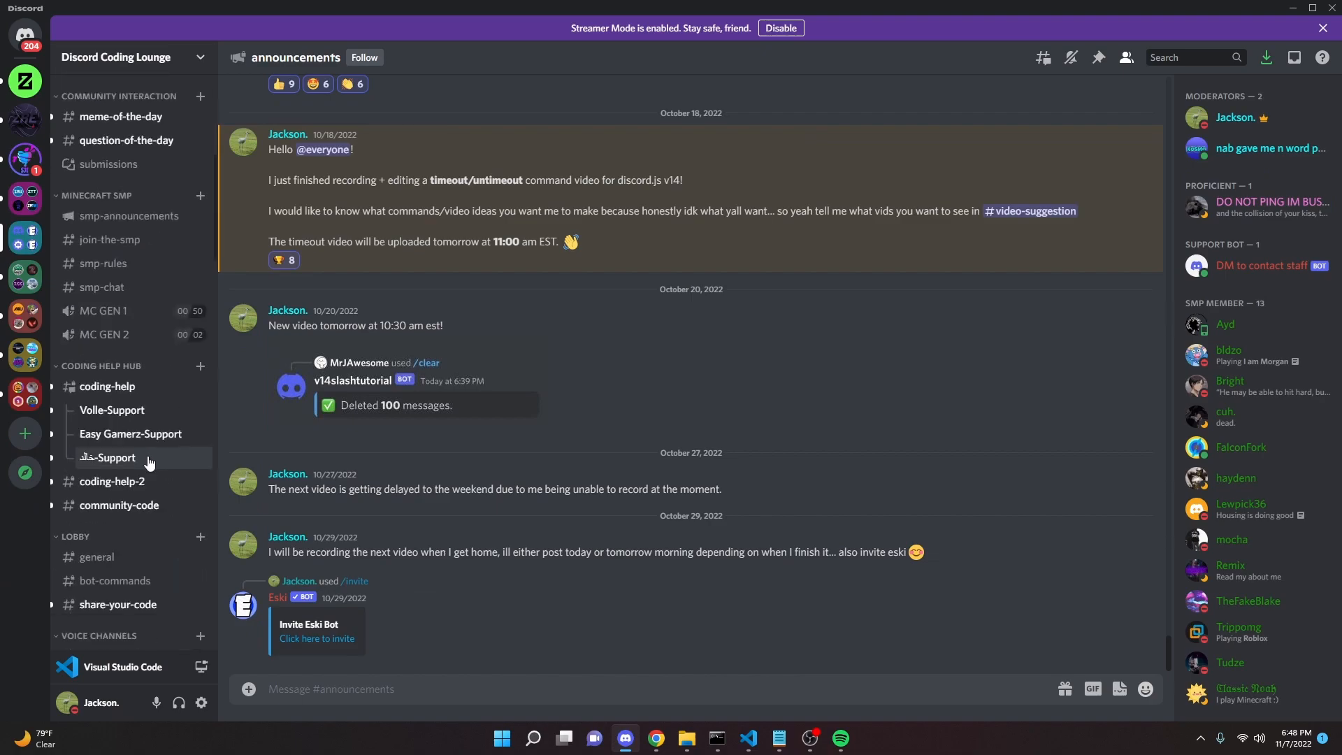
pyautogui.scroll(-3)
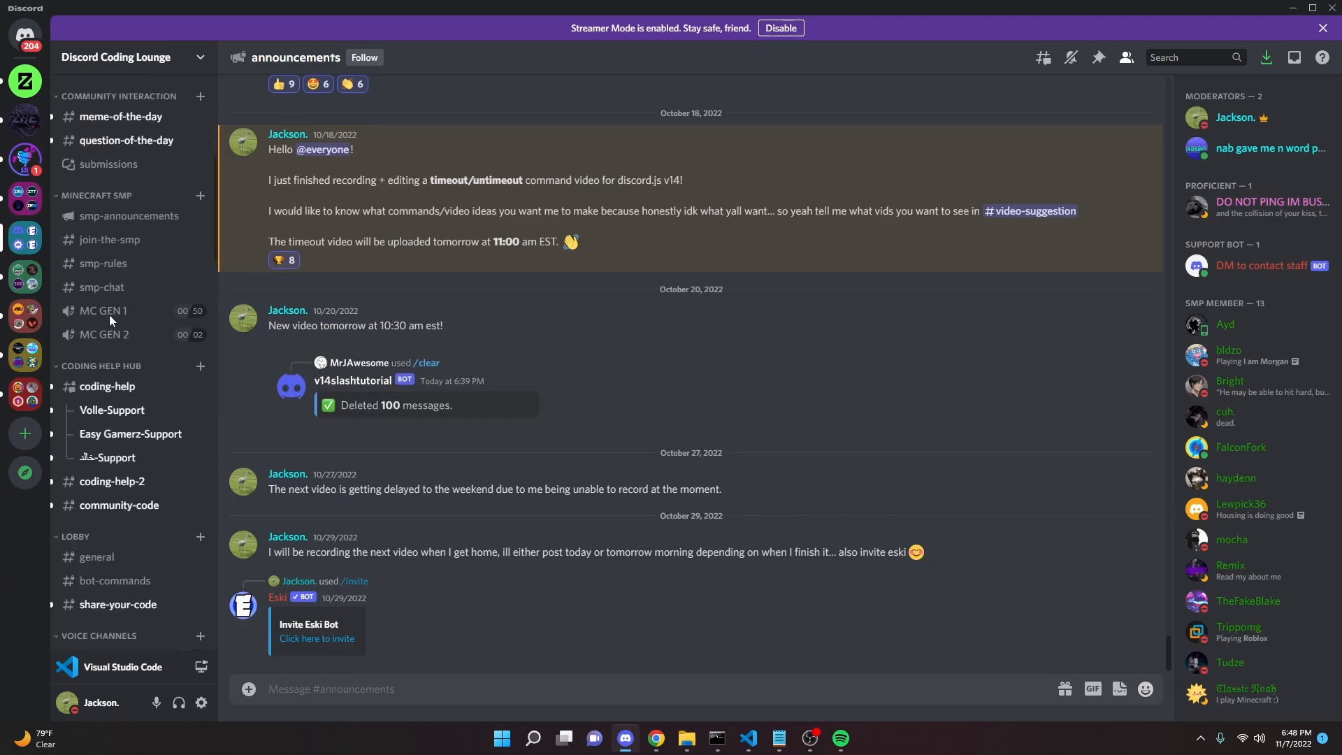
pyautogui.scroll(3)
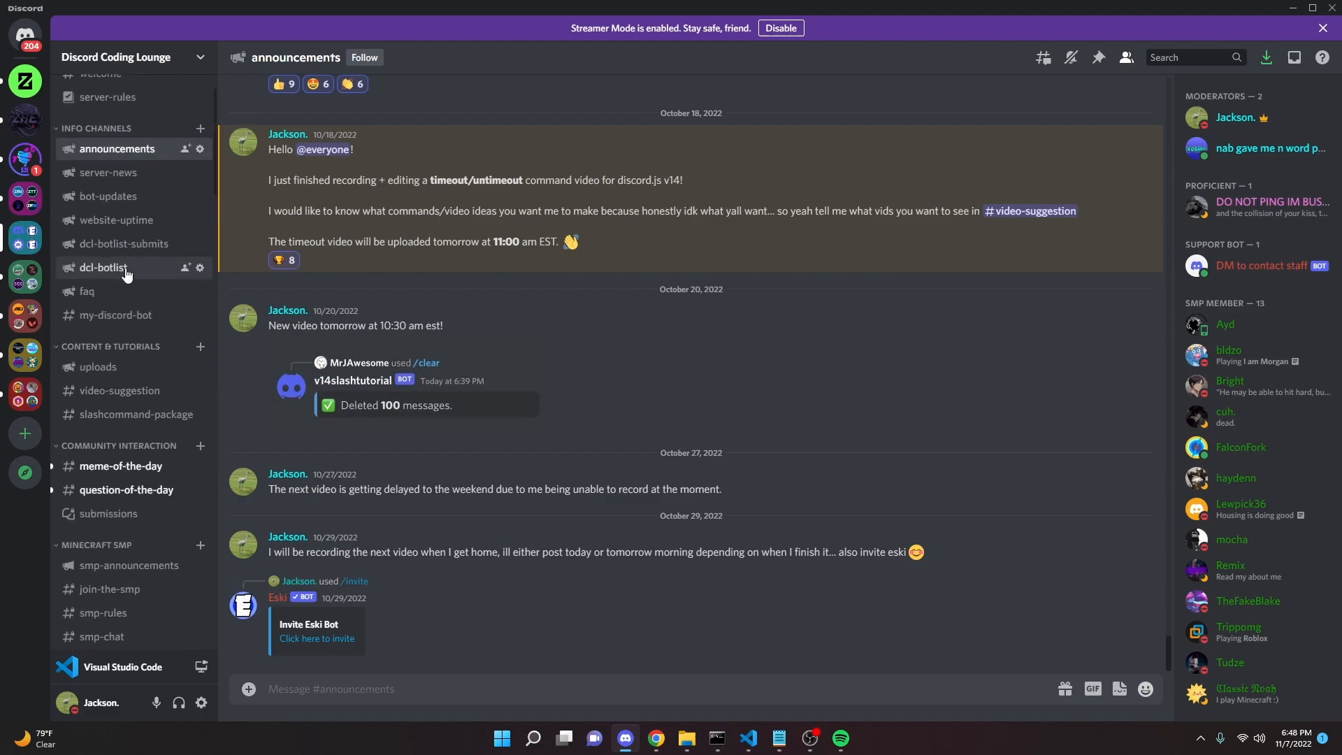
pyautogui.scroll(3)
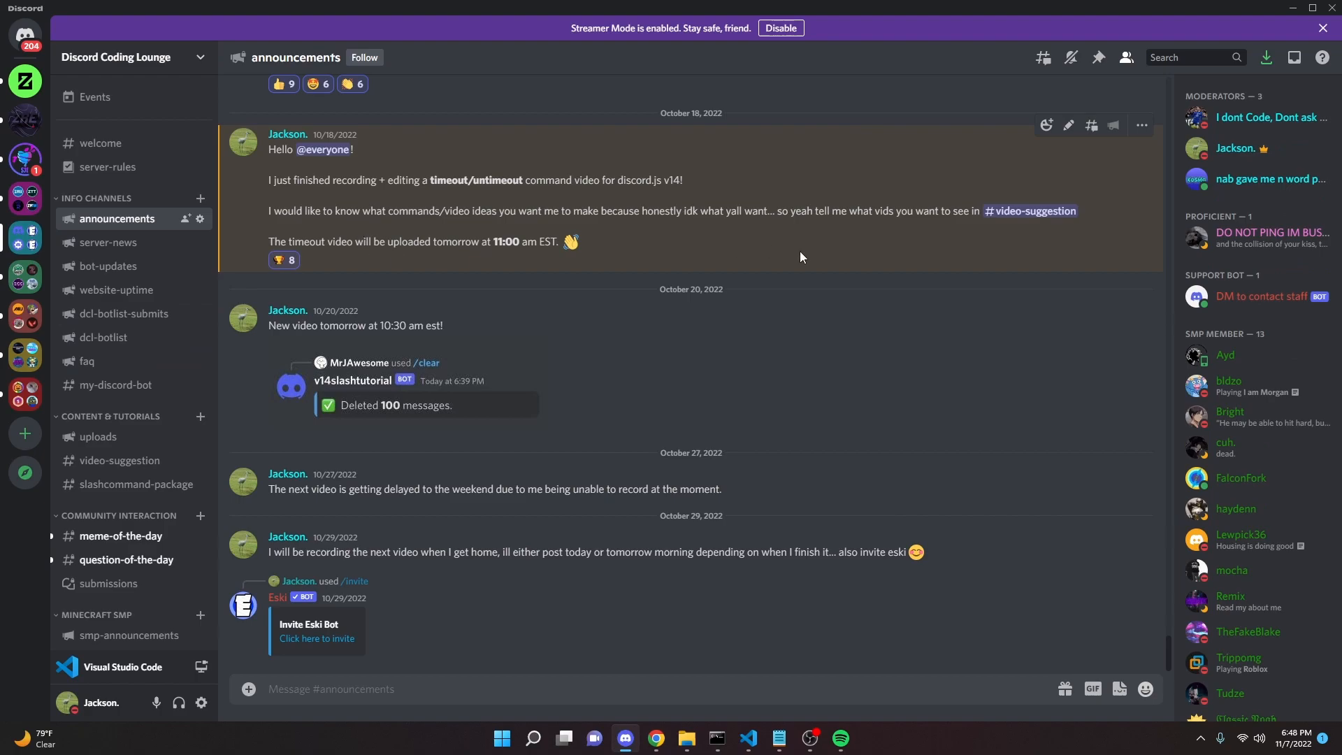
pyautogui.moveTo(705, 396)
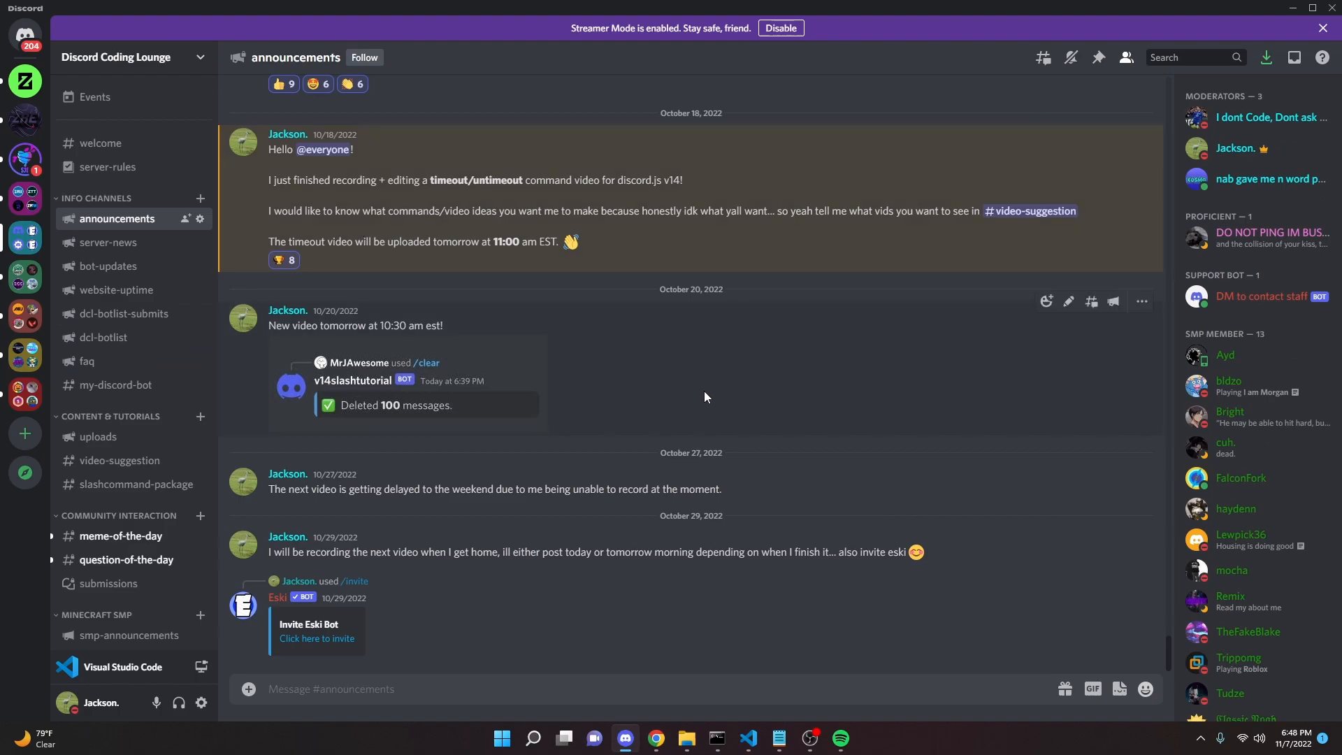